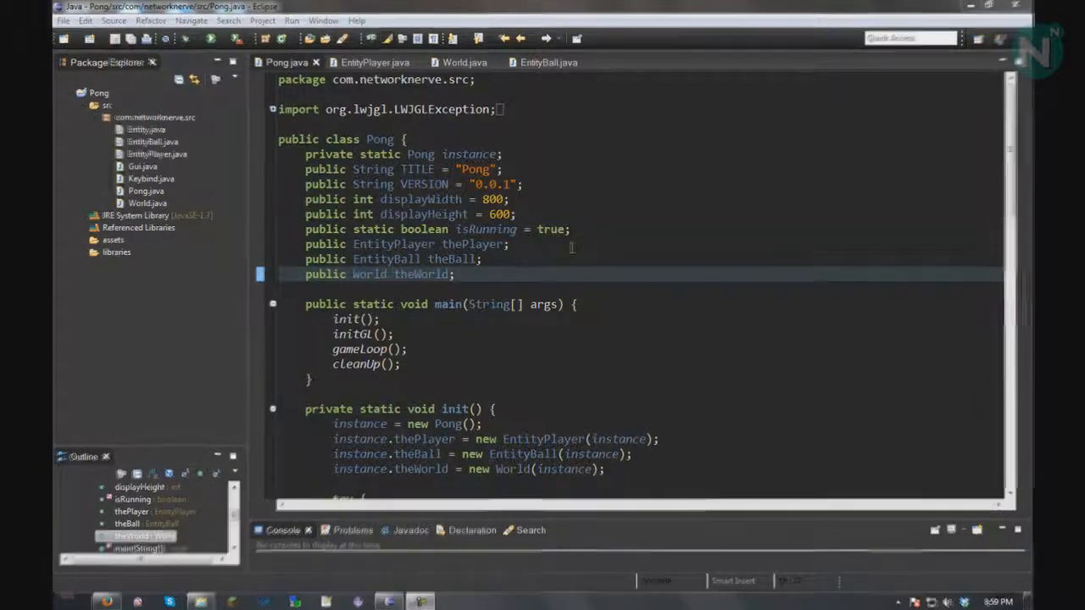
# Step: Declare getRandRange(float min, float max) below getSystemTime in Pong.java
pyautogui.scroll(-3)
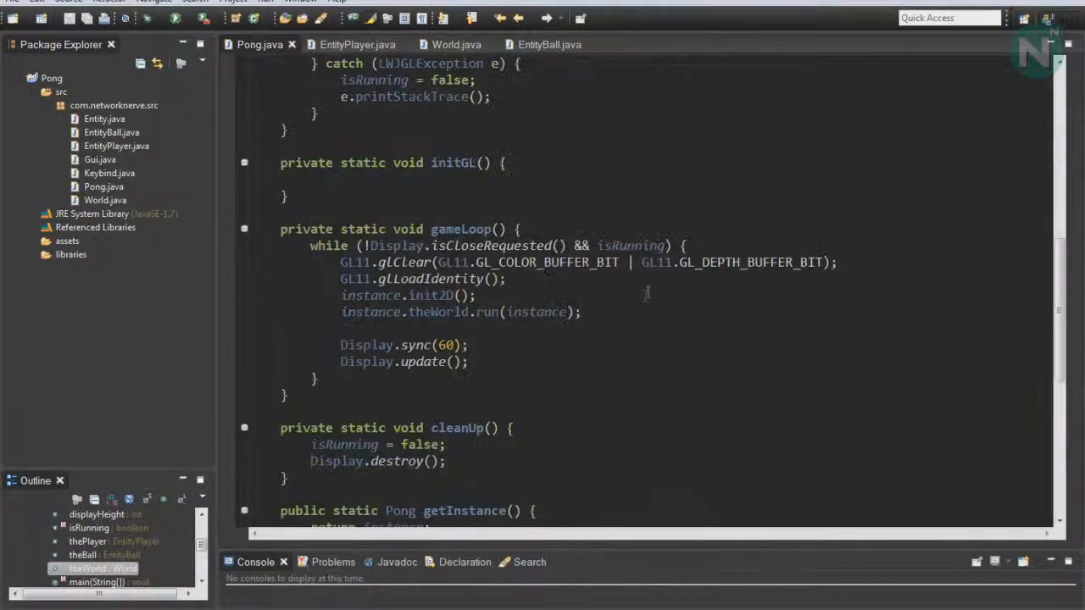
pyautogui.scroll(-3)
pyautogui.write('public')
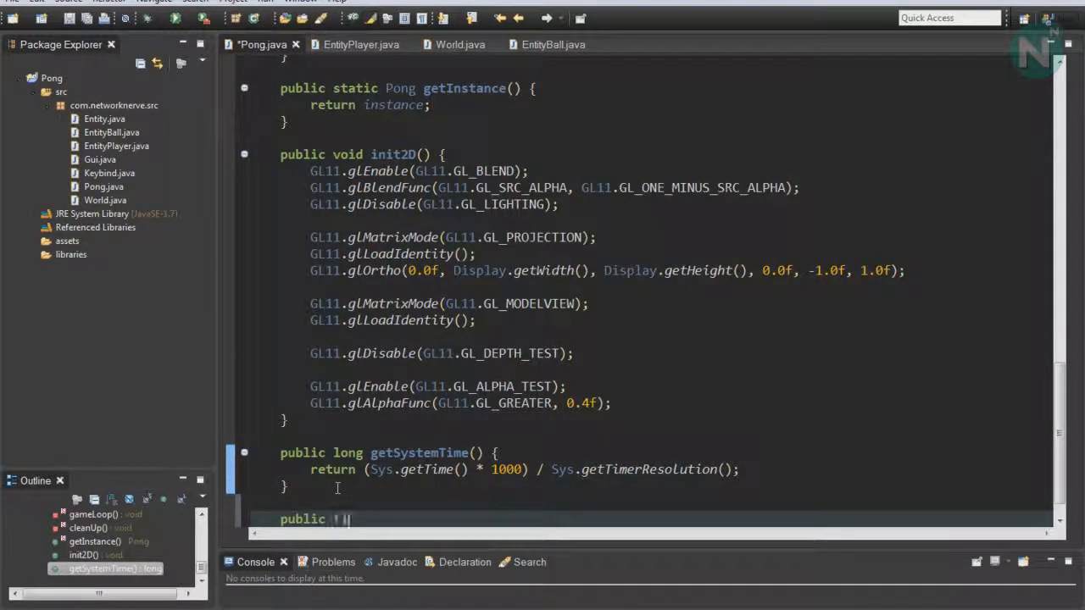
pyautogui.write('float ger')
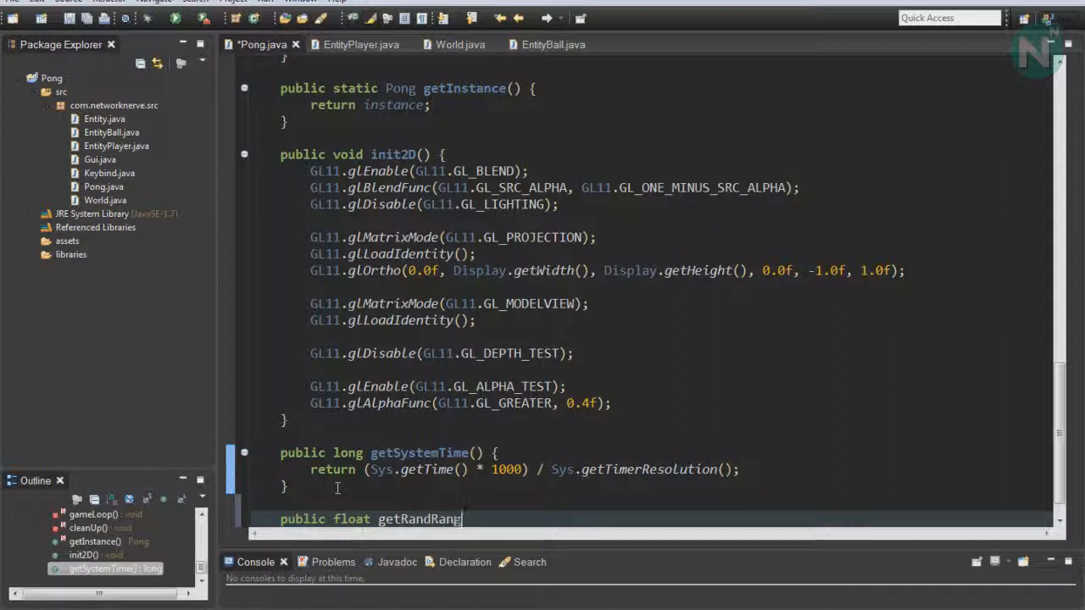
pyautogui.write('(float)')
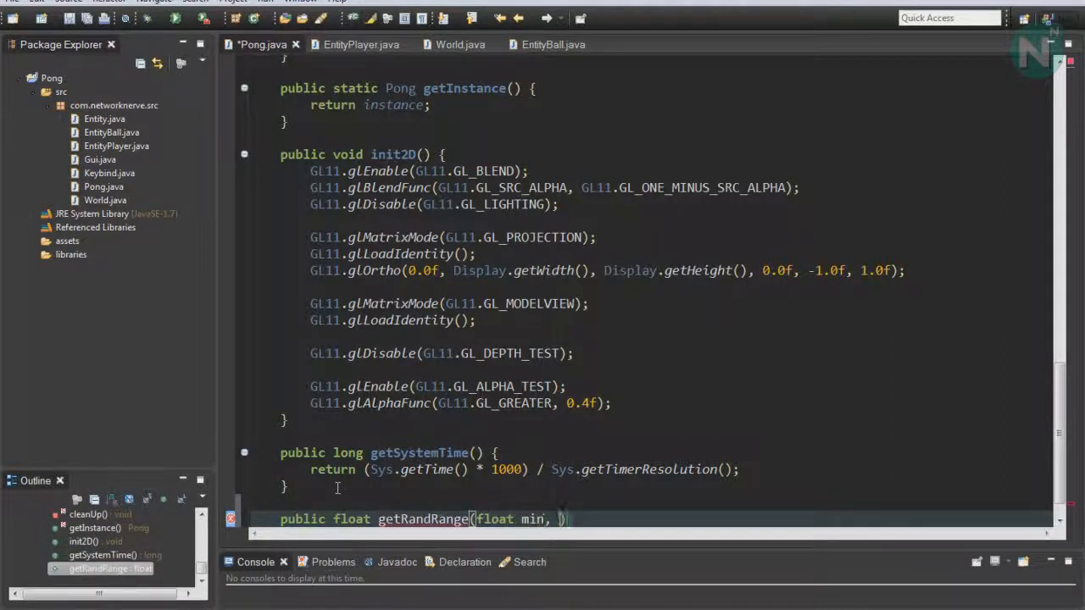
pyautogui.write('float max')
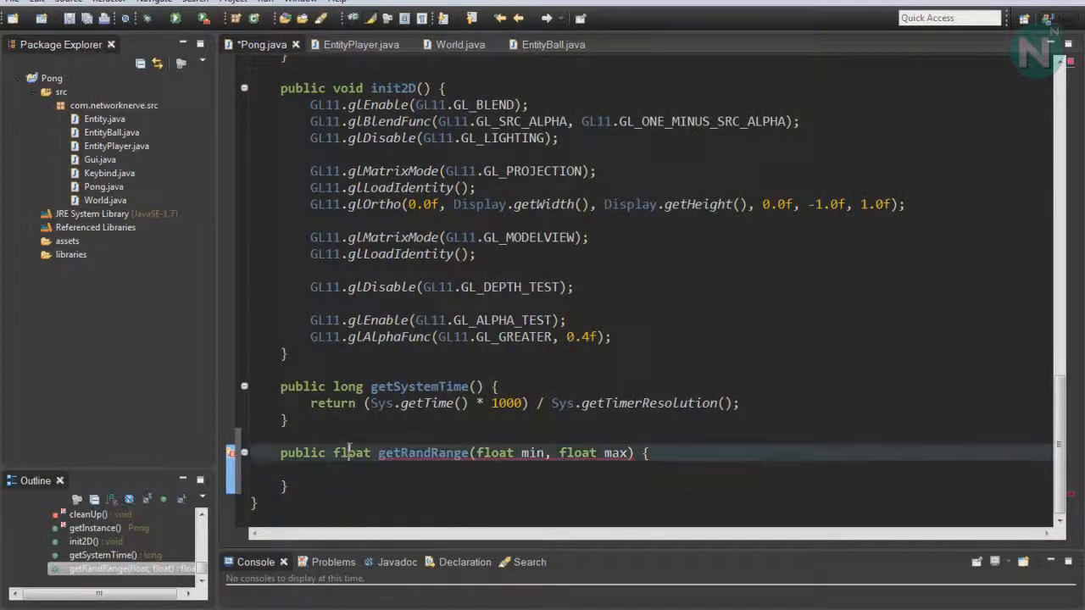
# Step: Make getRandRange return min + (float)(Math.random() * max) and save Pong.java
pyautogui.doubleClick(351, 453)
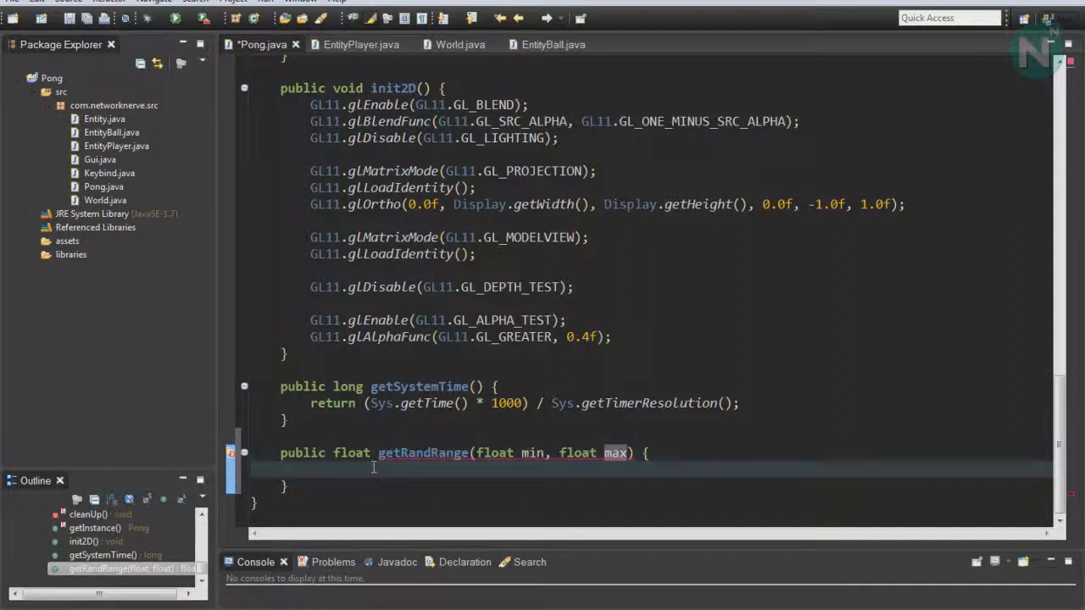
pyautogui.write('return')
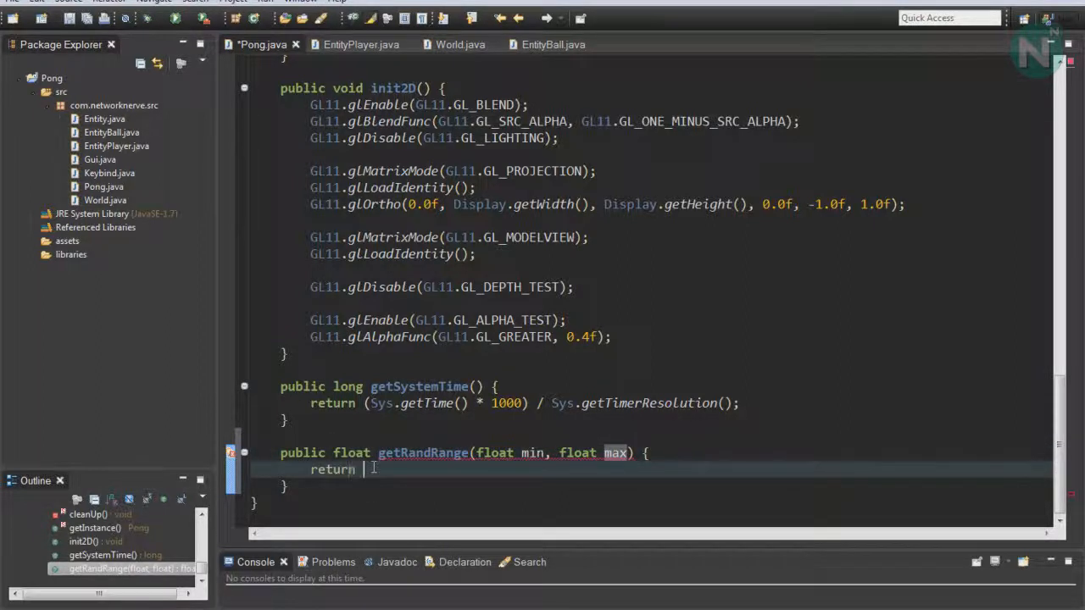
pyautogui.write('min + )')
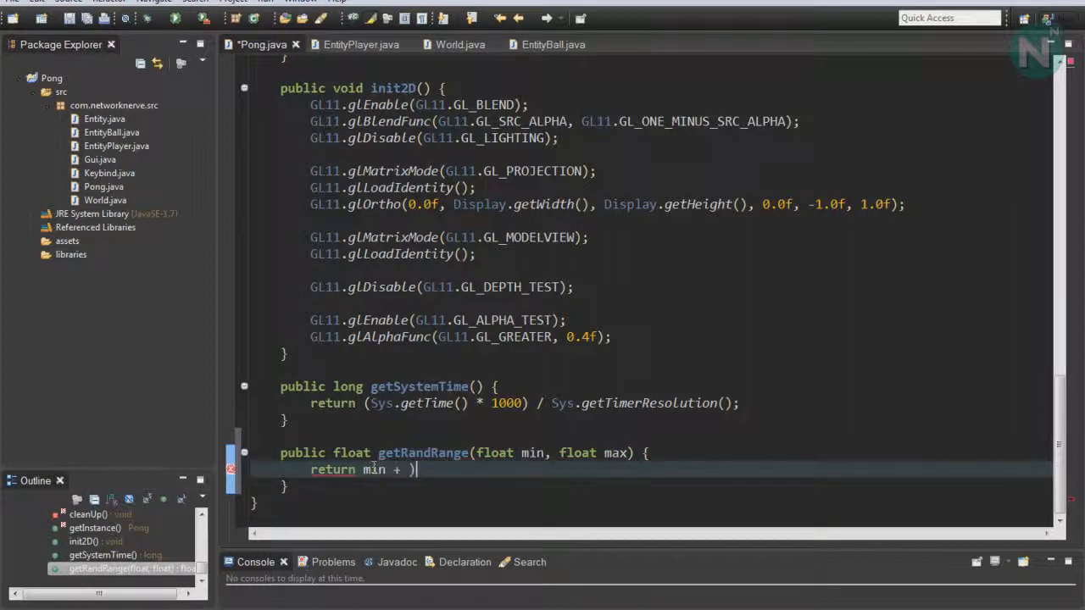
pyautogui.write('(float)')
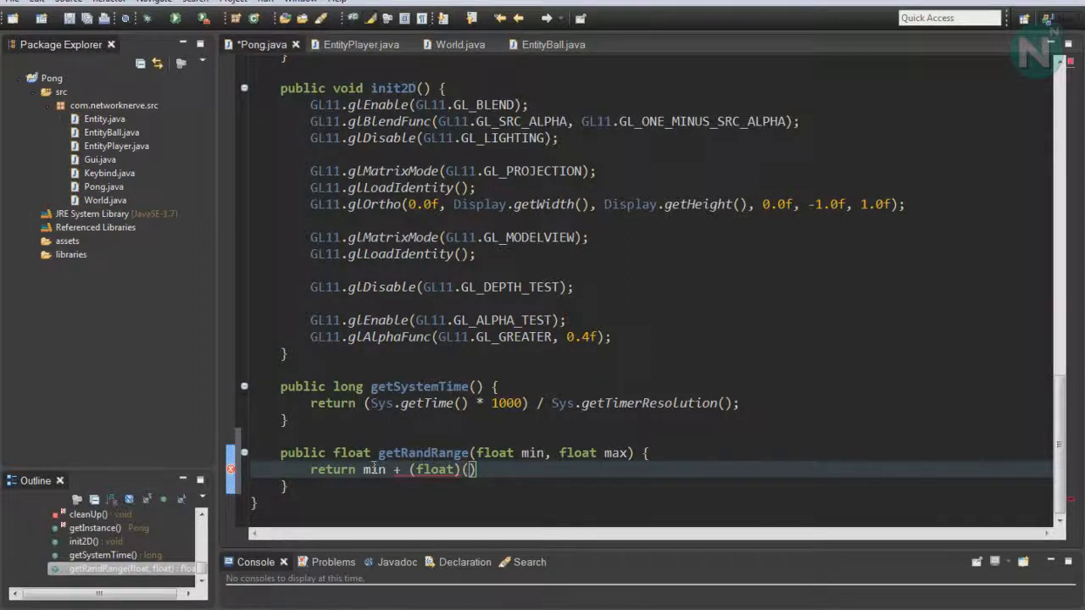
pyautogui.write('Math.random(')
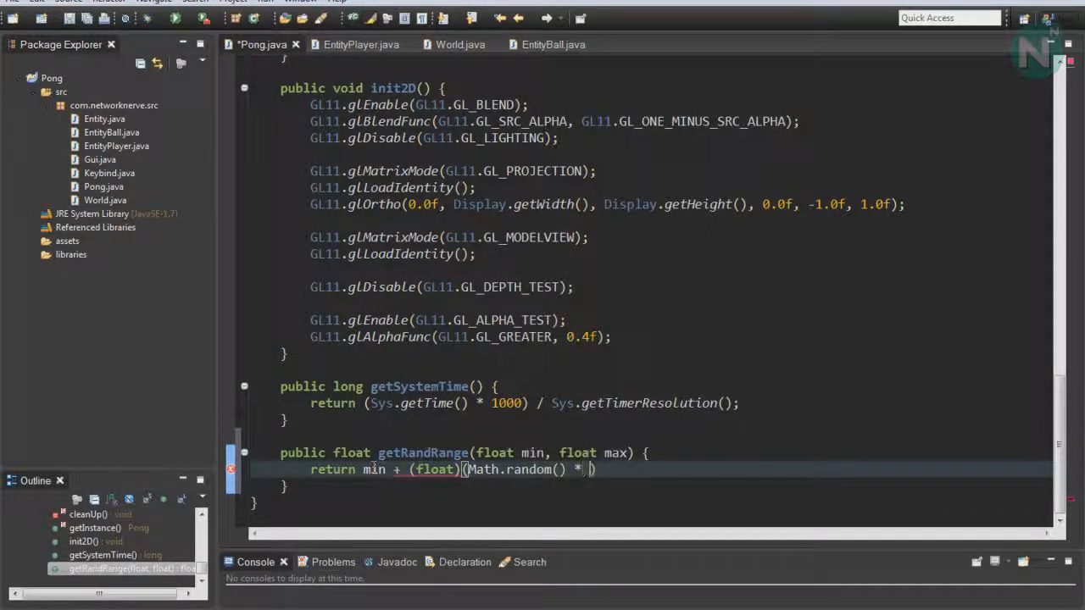
pyautogui.write('max')
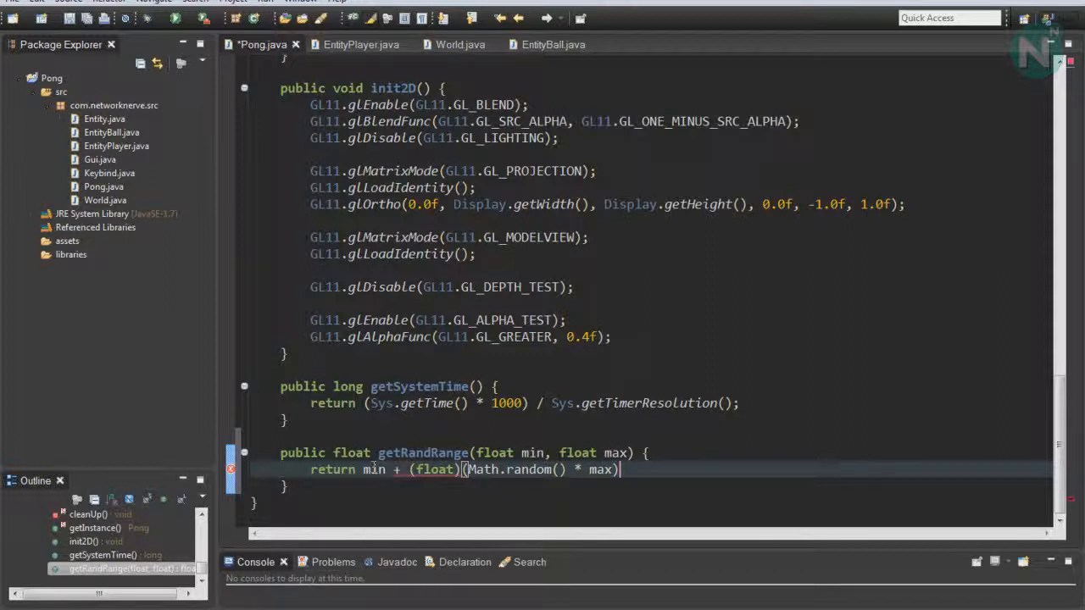
pyautogui.press('ctrl+s')
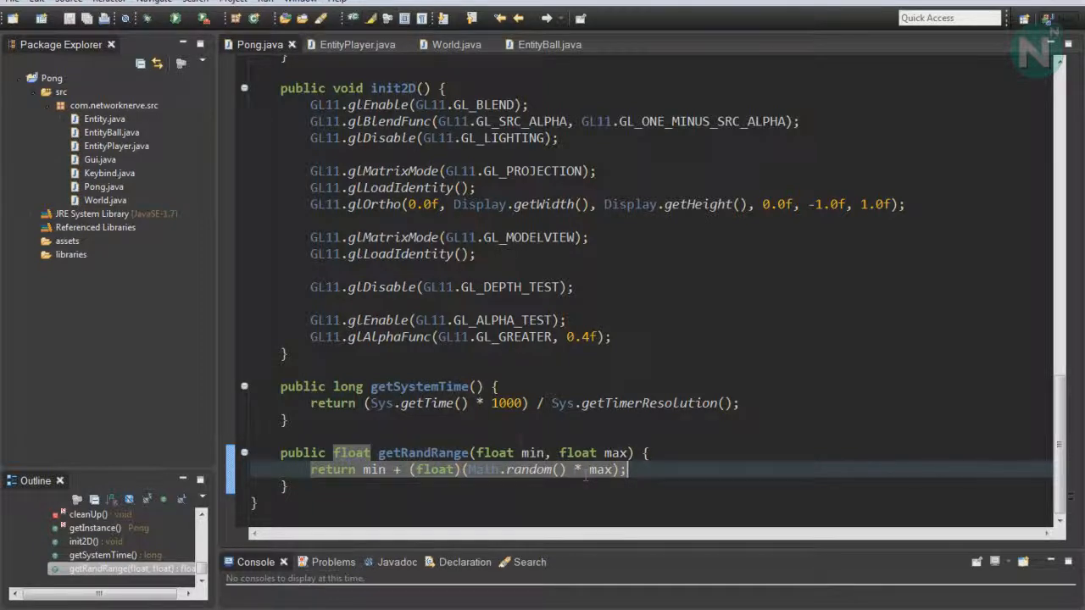
# Step: Create a new class named EntityEnemy in the com.networknerve.src package
pyautogui.click(104, 119)
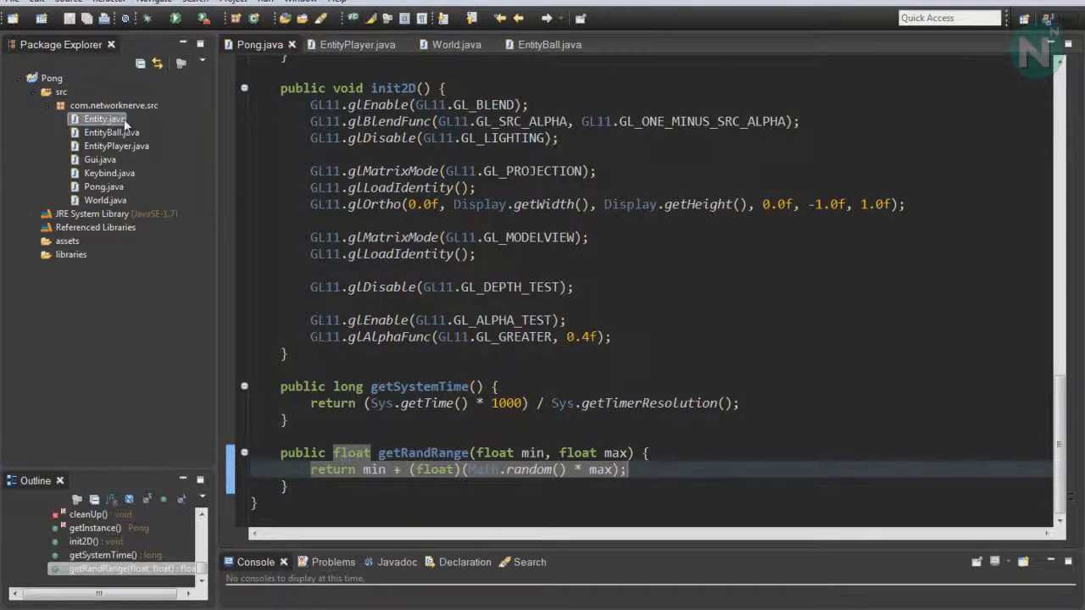
pyautogui.rightClick(103, 118)
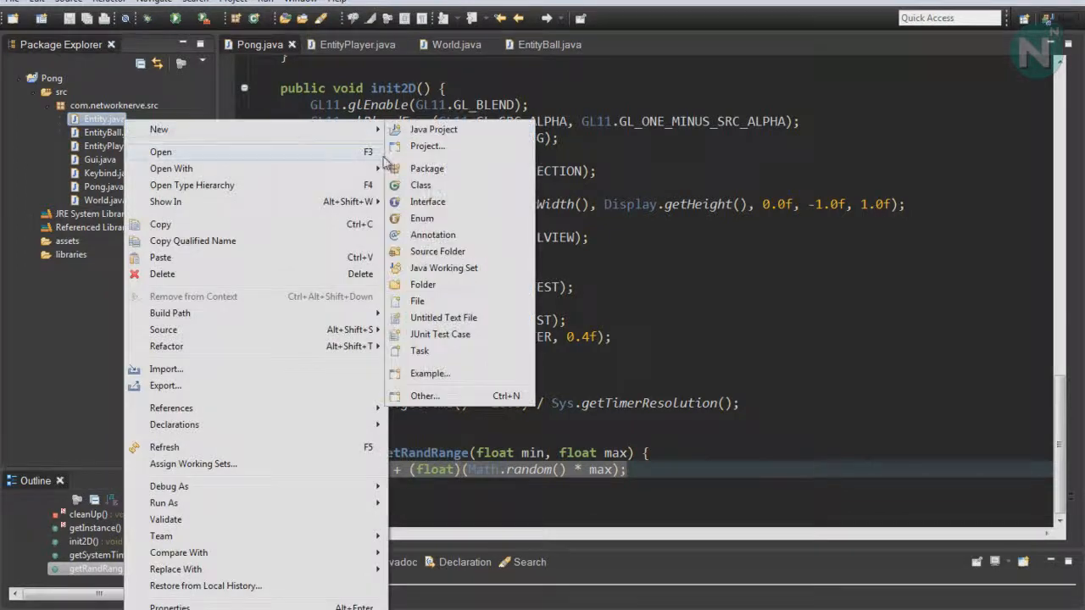
pyautogui.click(421, 184)
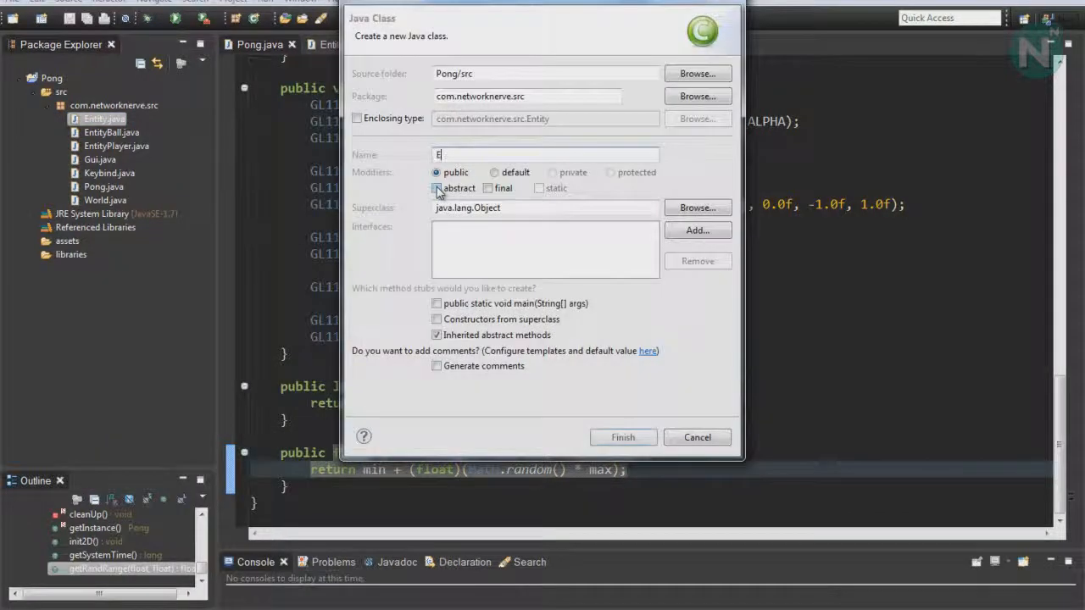
pyautogui.write('ntityE')
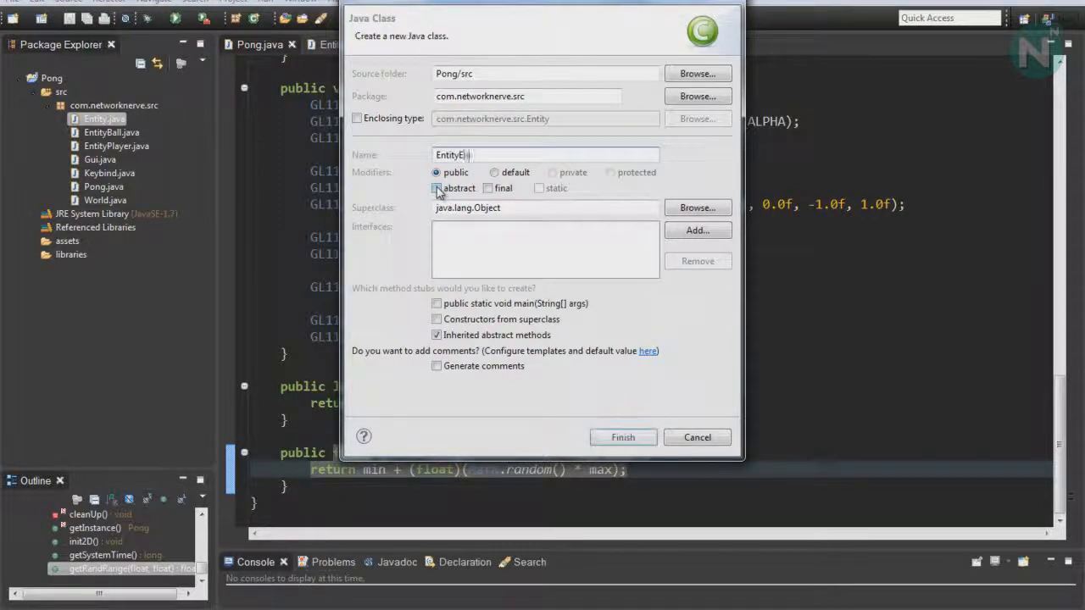
pyautogui.click(622, 437)
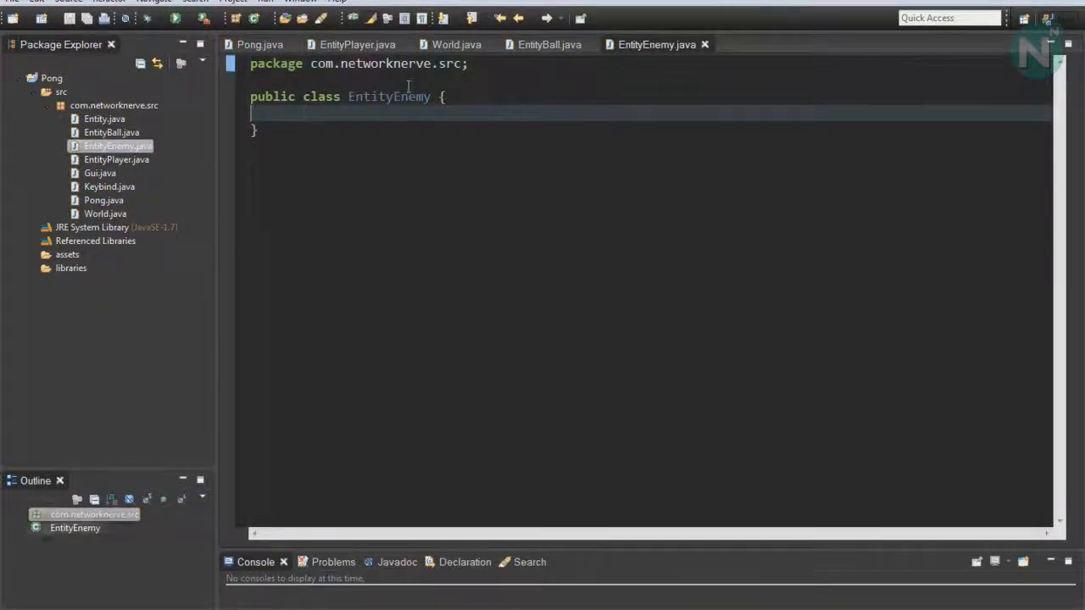
# Step: Make EntityEnemy extend Entity and add the quick-fix constructor EntityEnemy(Pong)
pyautogui.write('ex')
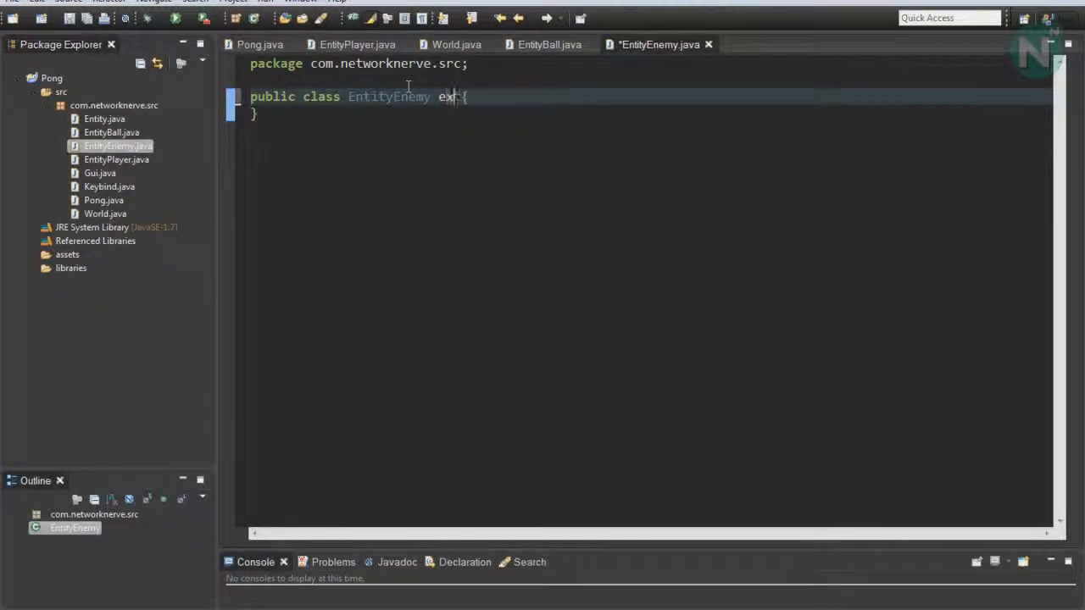
pyautogui.write('tends Entity')
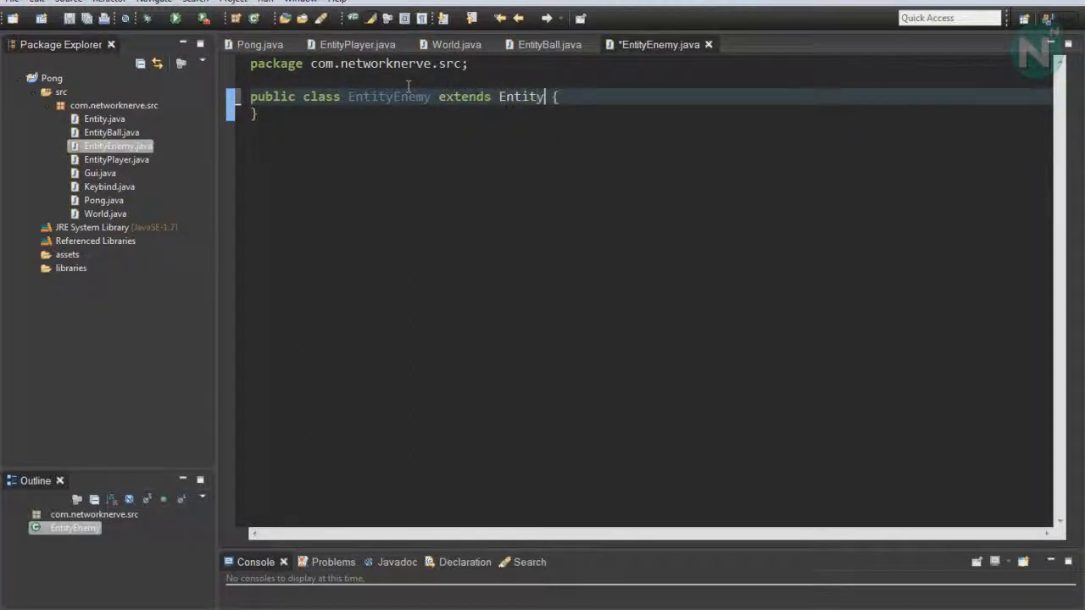
pyautogui.press('Return')
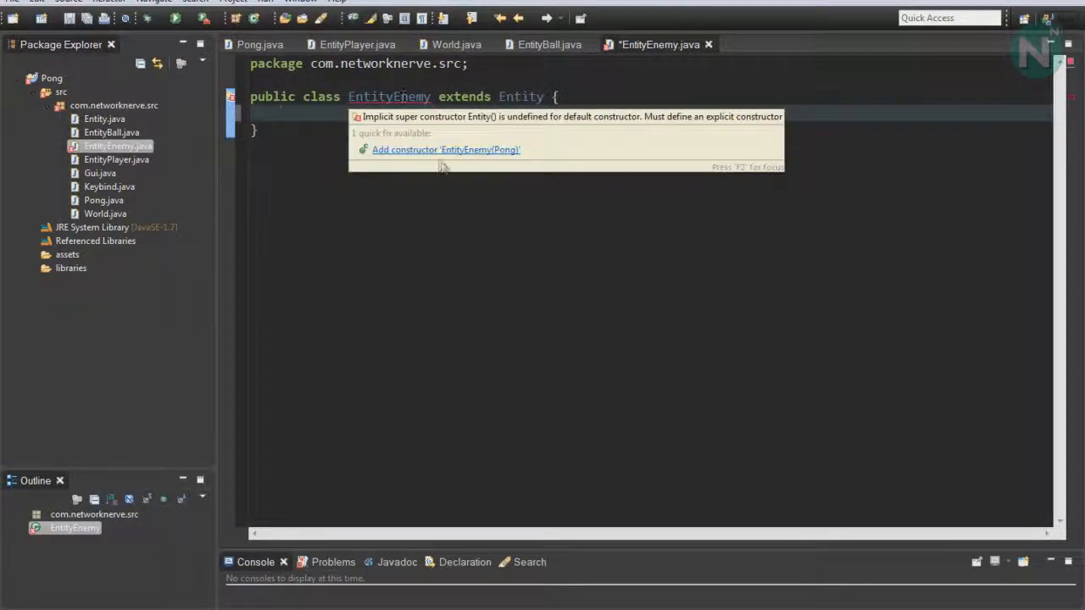
pyautogui.click(446, 149)
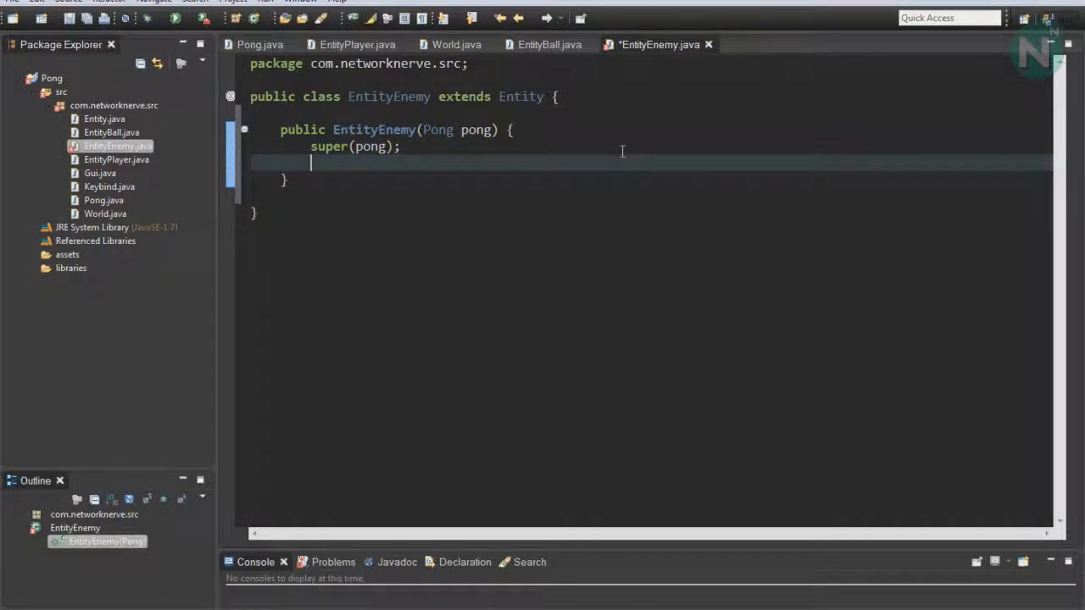
pyautogui.moveTo(571, 126)
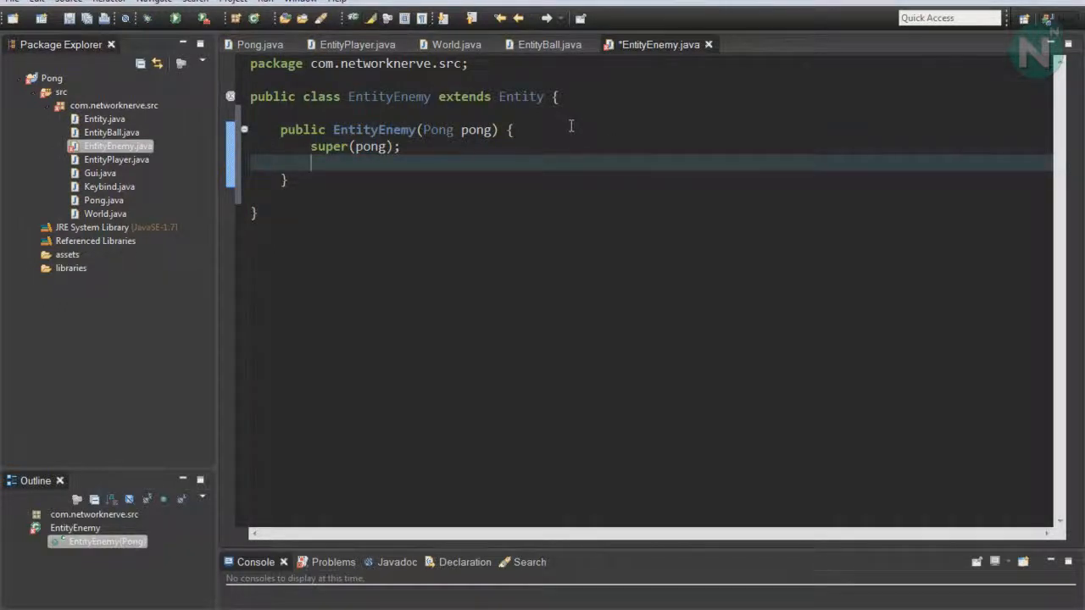
# Step: In the constructor, set posX near the right edge using display width, this.width and 16F
pyautogui.write('this.')
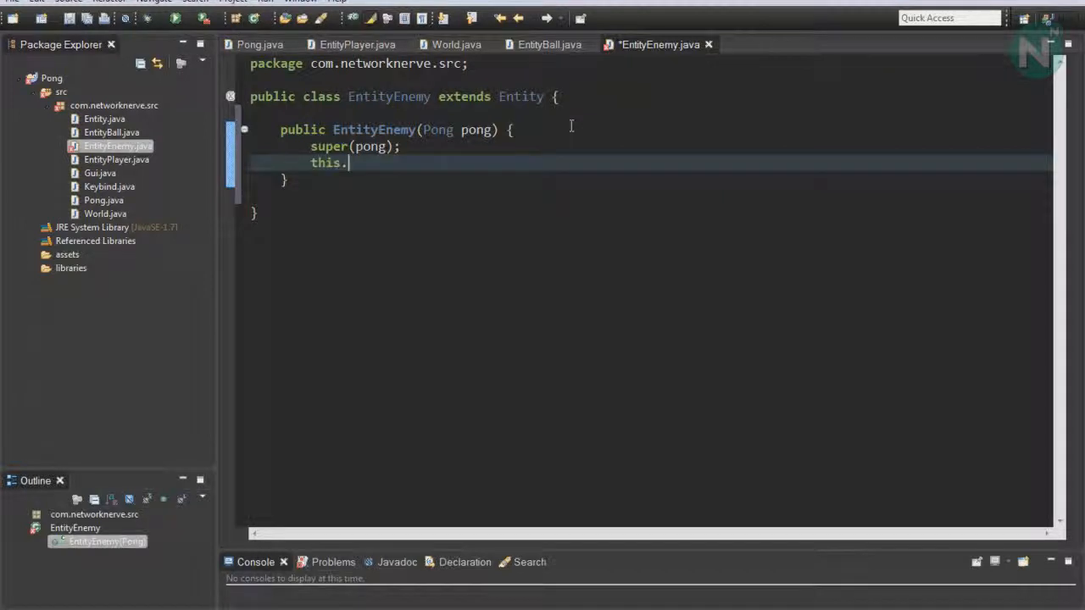
pyautogui.write('posX =')
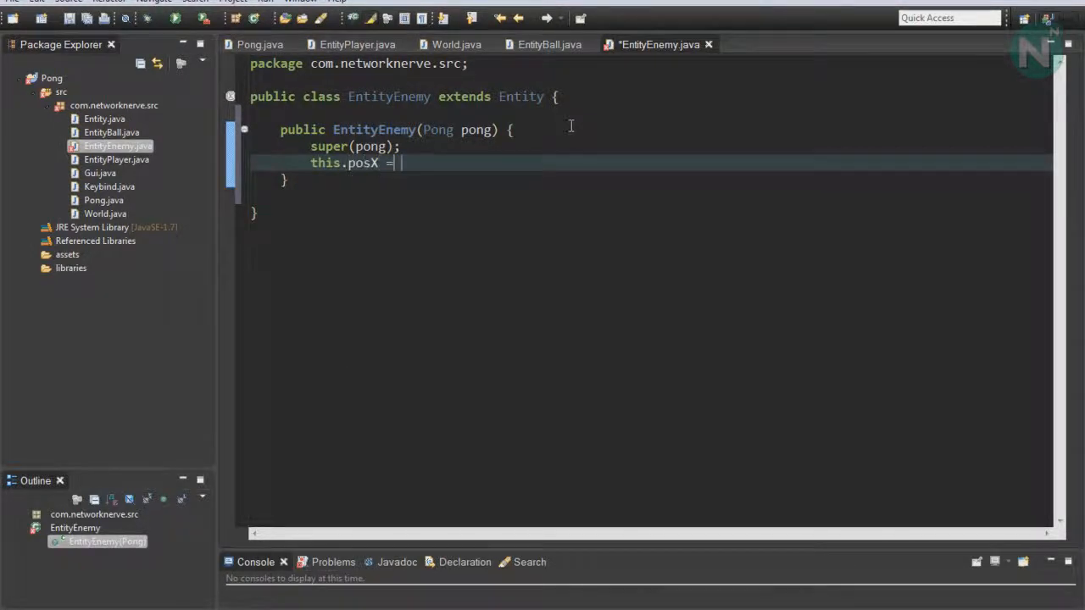
pyautogui.write('()')
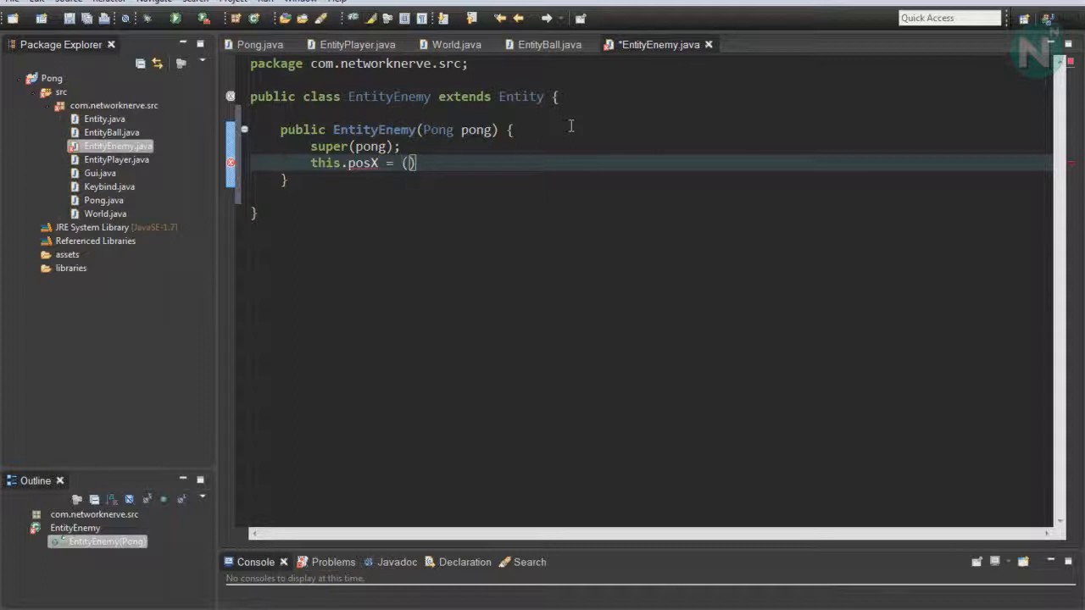
pyautogui.write('pong.displayWidth')
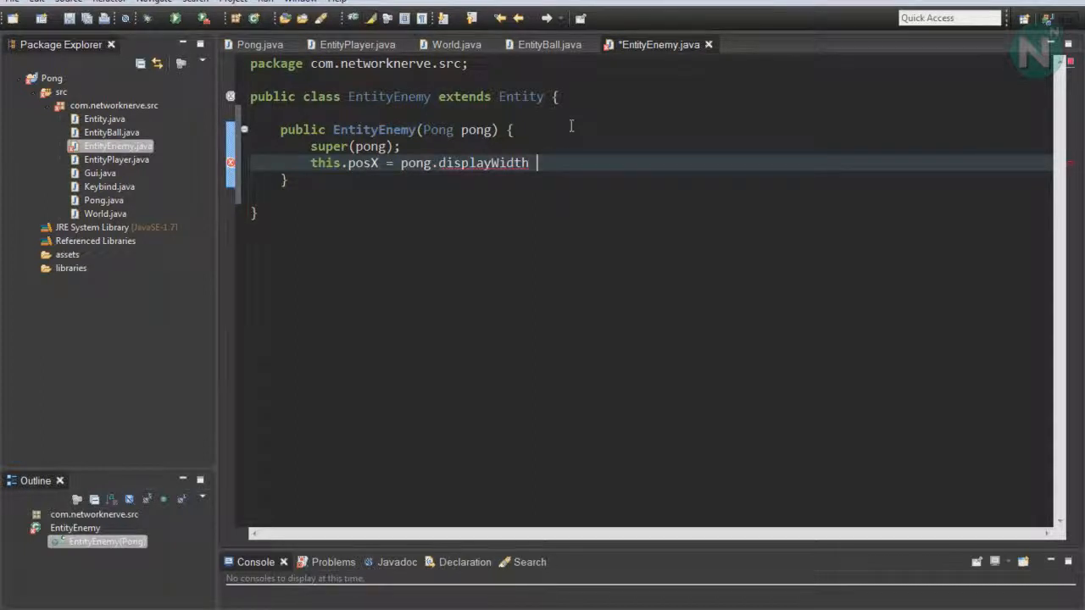
pyautogui.write('- this.width -')
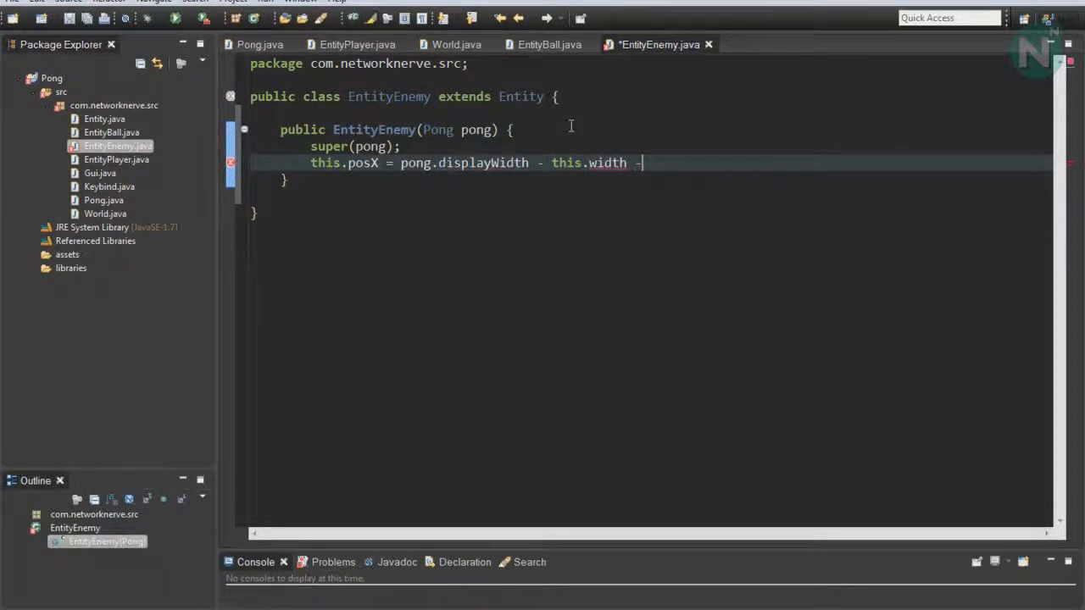
pyautogui.write('16F;')
pyautogui.write('this.')
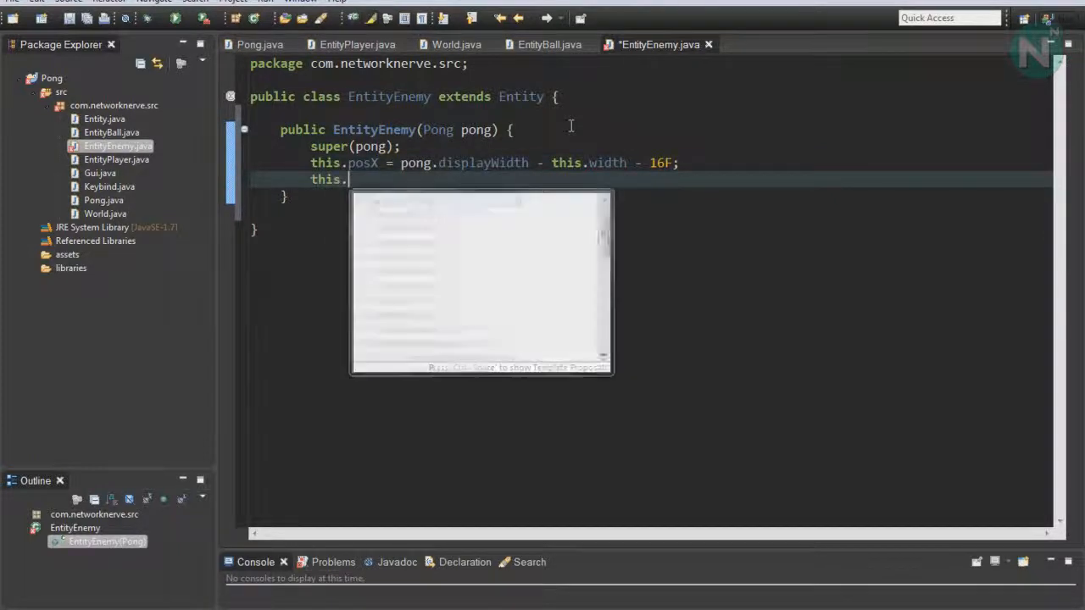
# Step: Centre posY at (pong.displayHeight/2) - (this.height/2) and multiply height by 5
pyautogui.write('posY =')
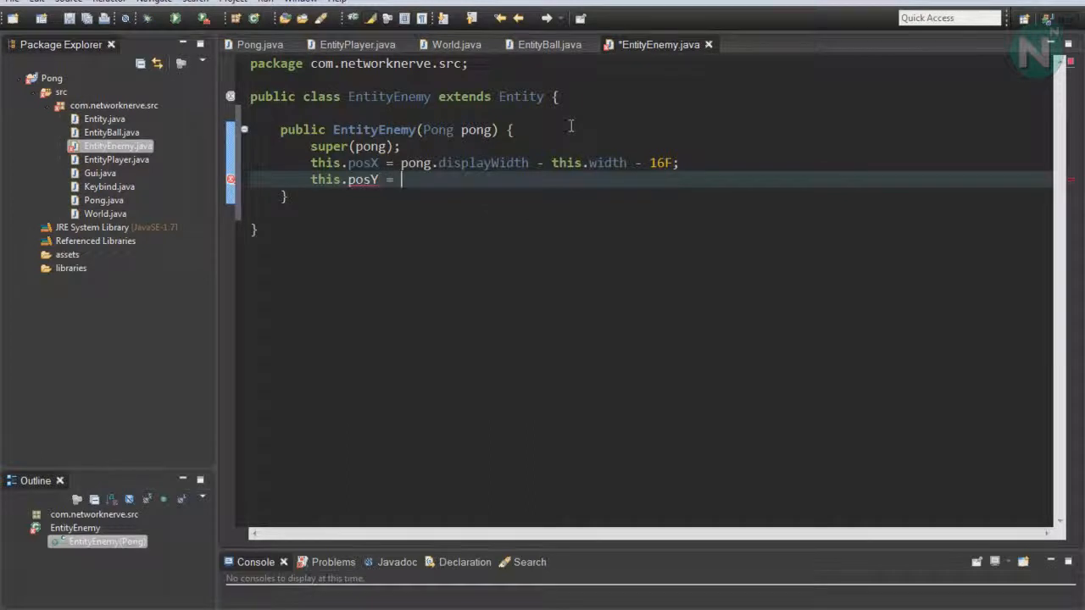
pyautogui.write('po')
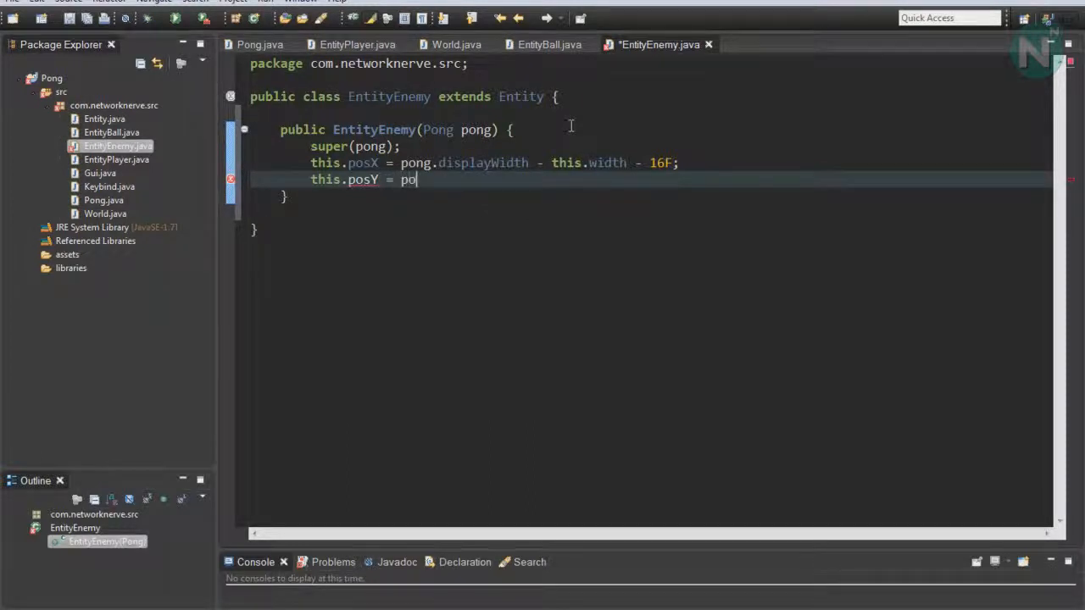
pyautogui.write('(p')
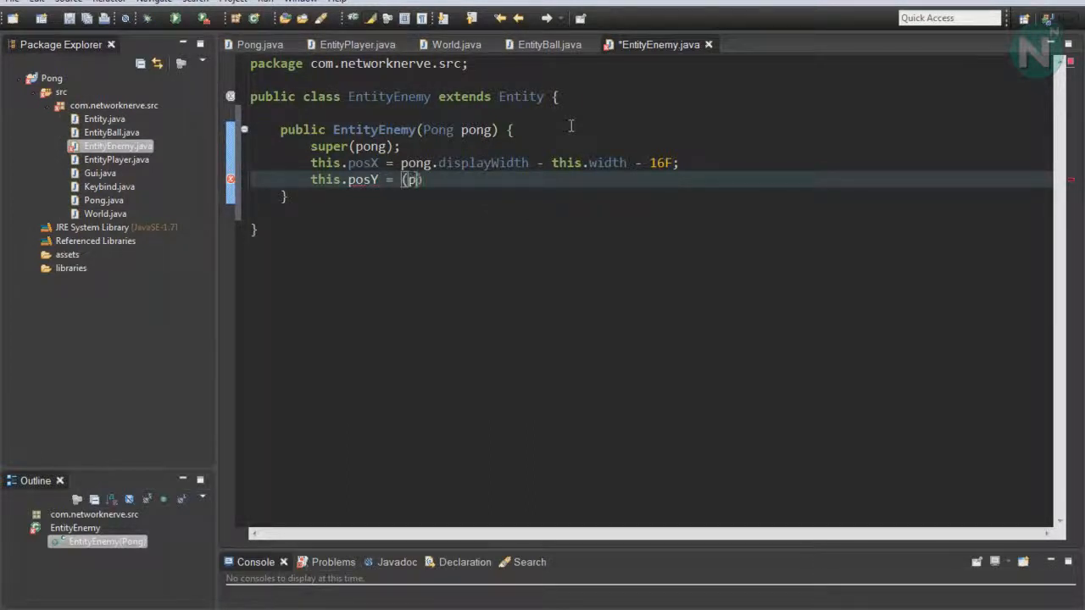
pyautogui.write('ong.displayHeight/')
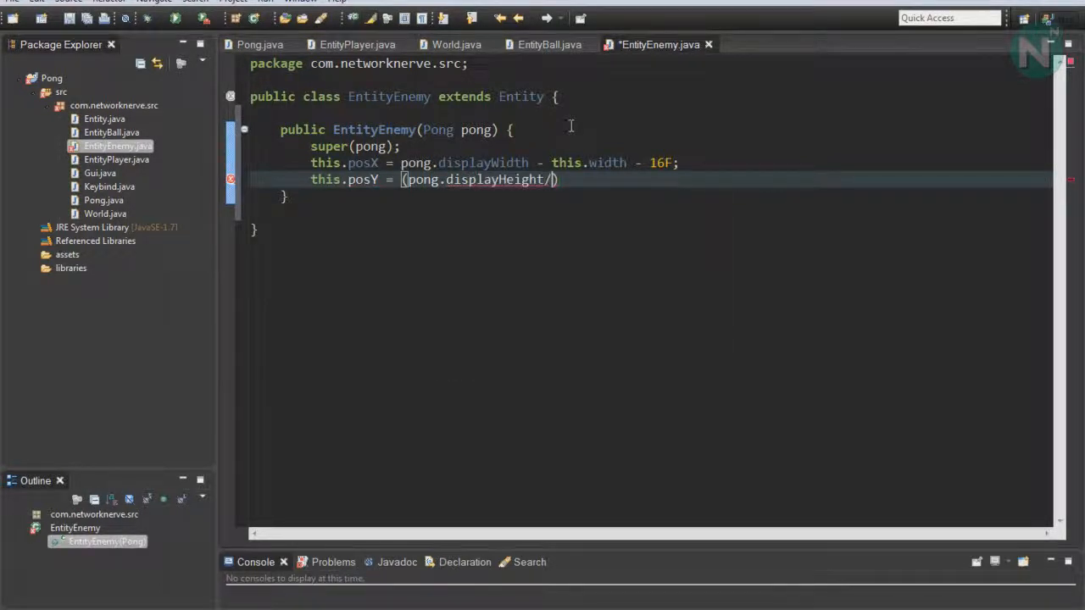
pyautogui.write('2) -')
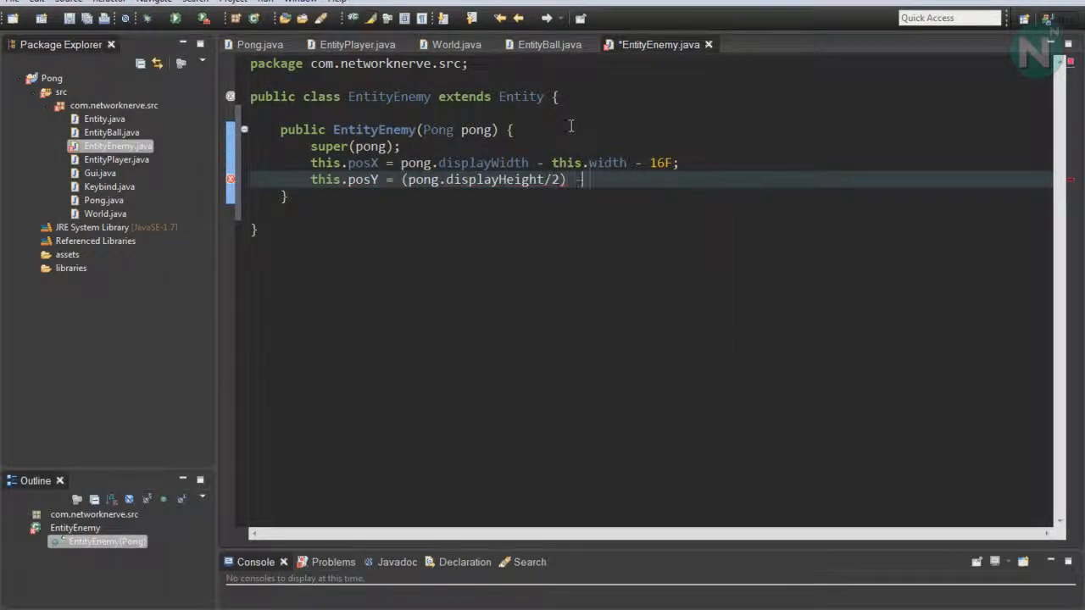
pyautogui.write('t')
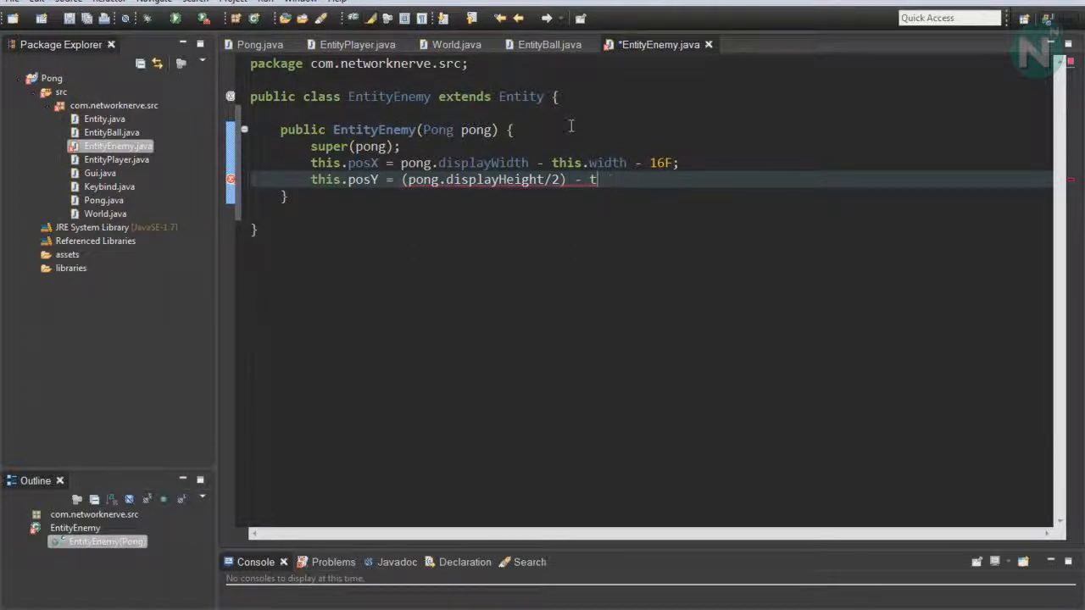
pyautogui.write('(this.height/2')
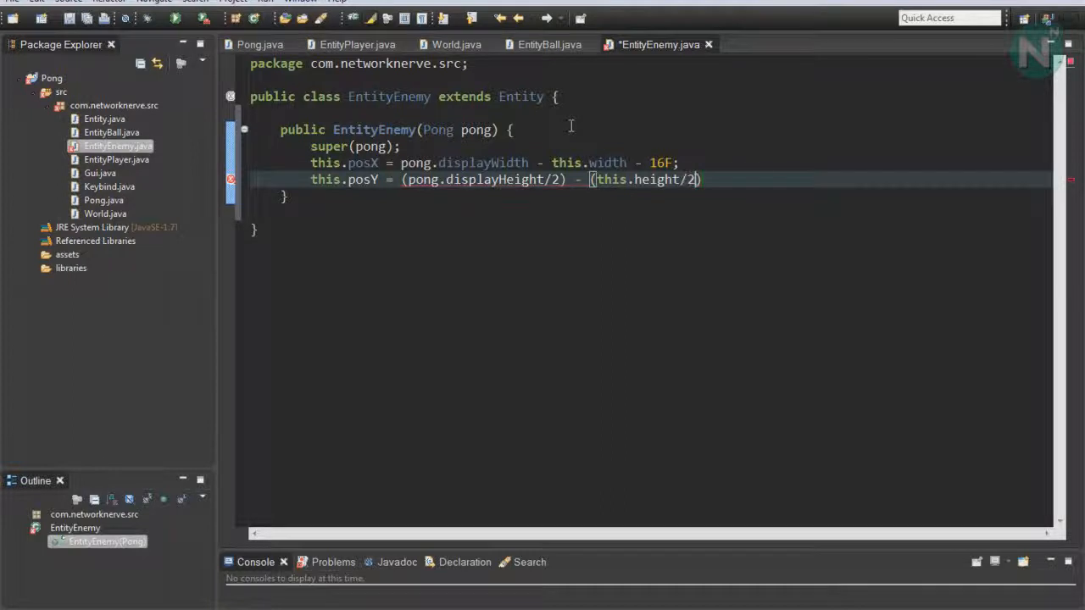
pyautogui.write('this.height')
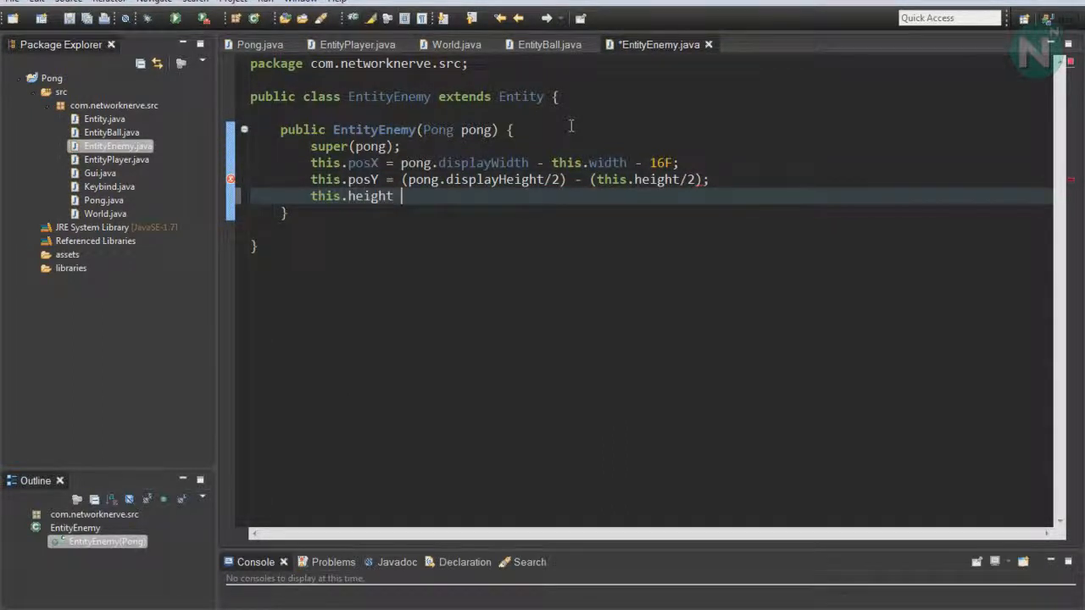
pyautogui.write('*= 5;')
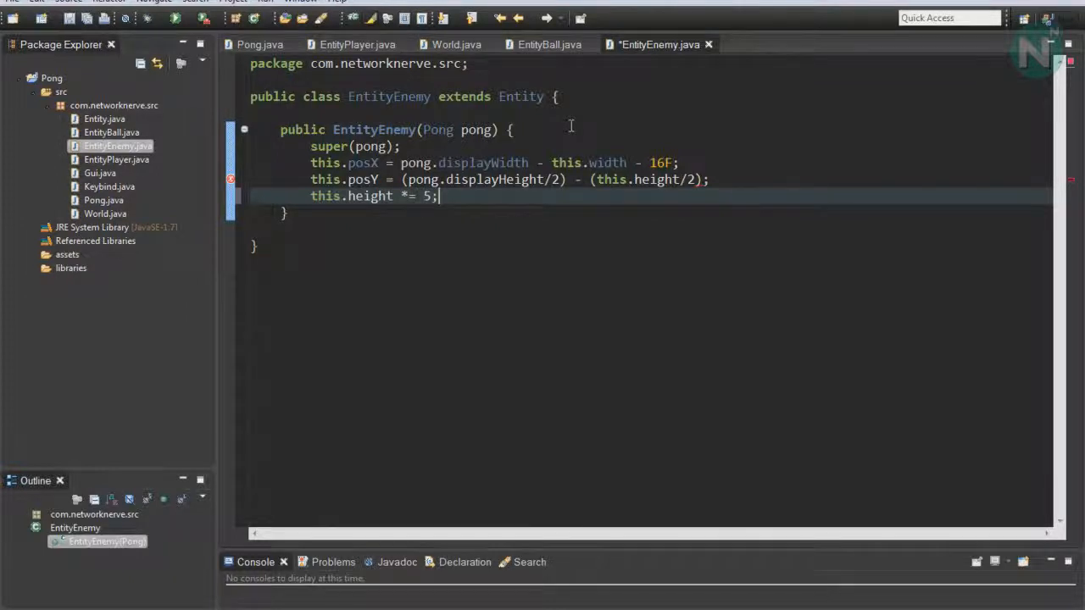
pyautogui.press('ctrl+s')
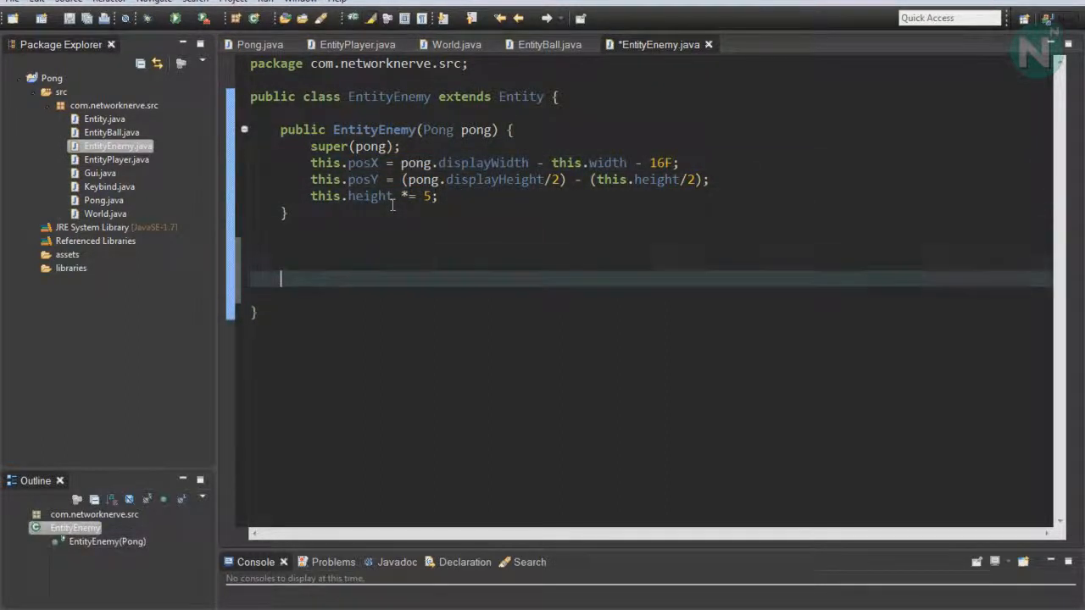
# Step: Override moveEntity with top and bottom screen bounds, then begin an onUpdate override
pyautogui.write('mo')
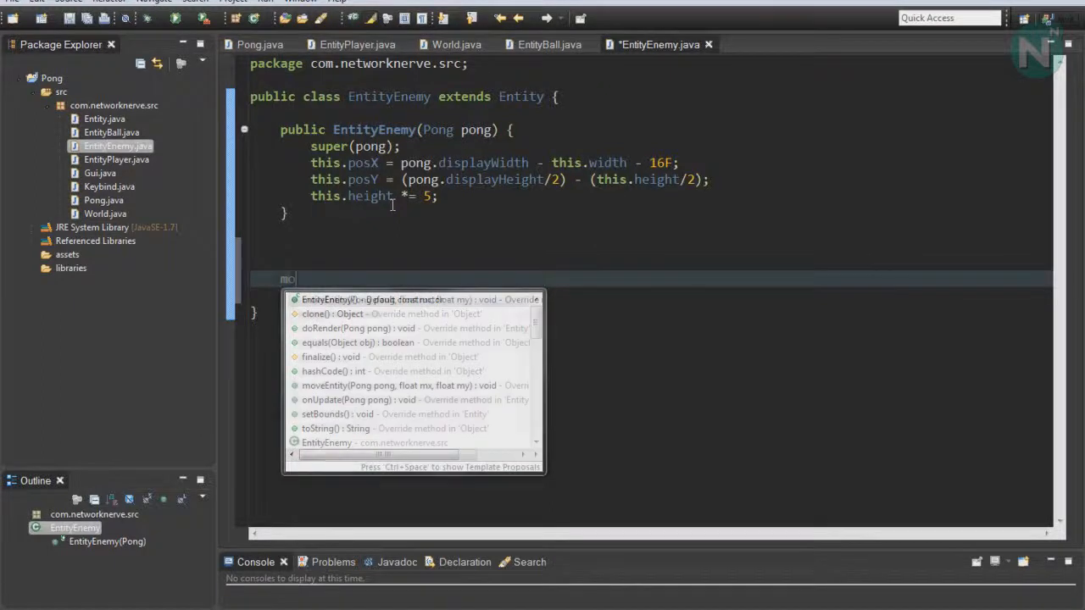
pyautogui.click(390, 386)
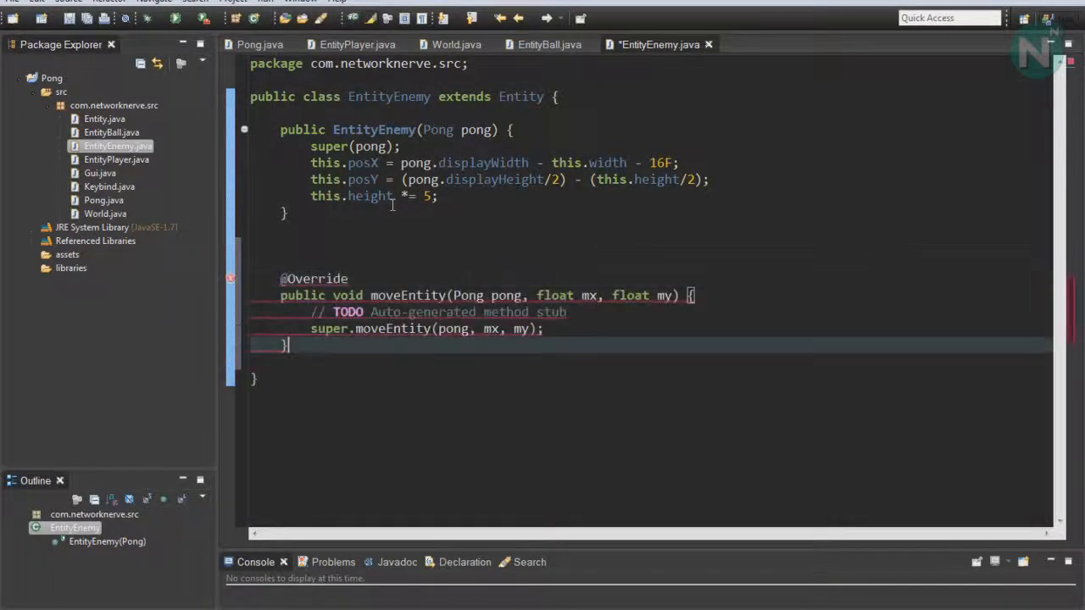
pyautogui.click(424, 312)
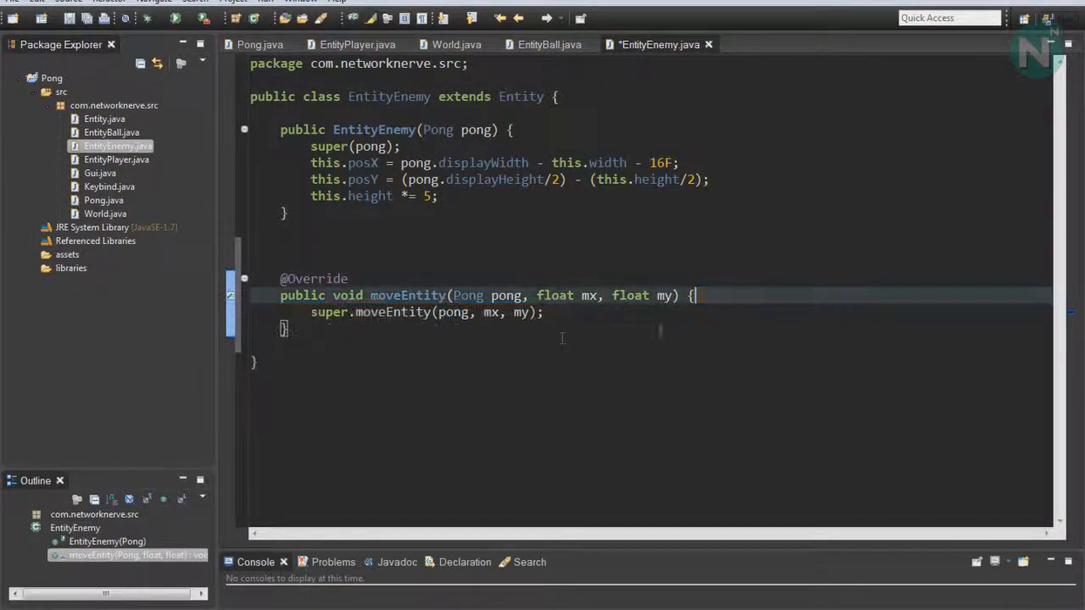
pyautogui.press('Return')
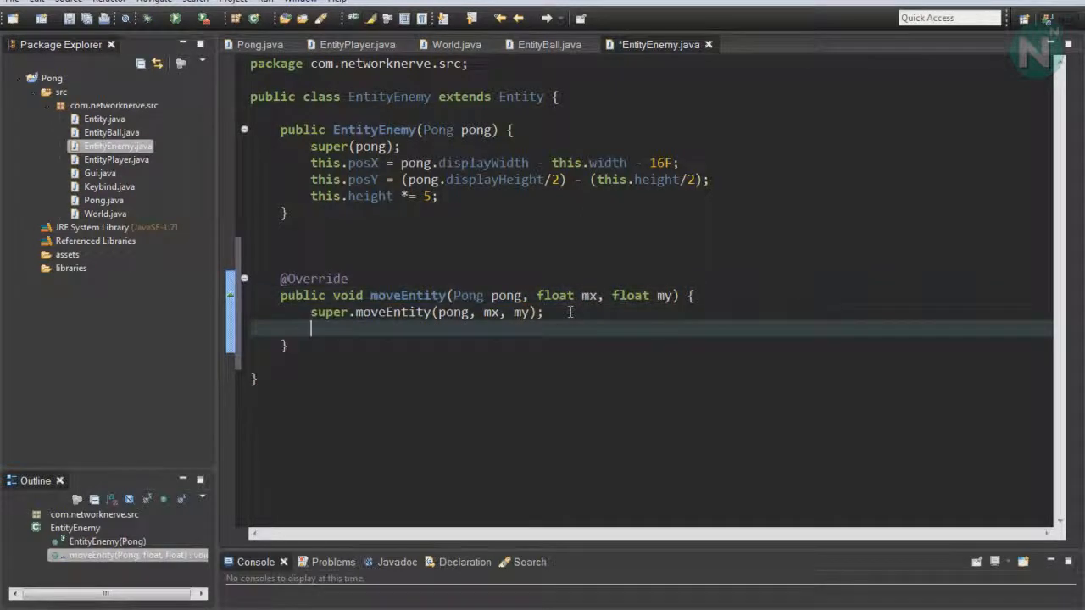
pyautogui.press('Return')
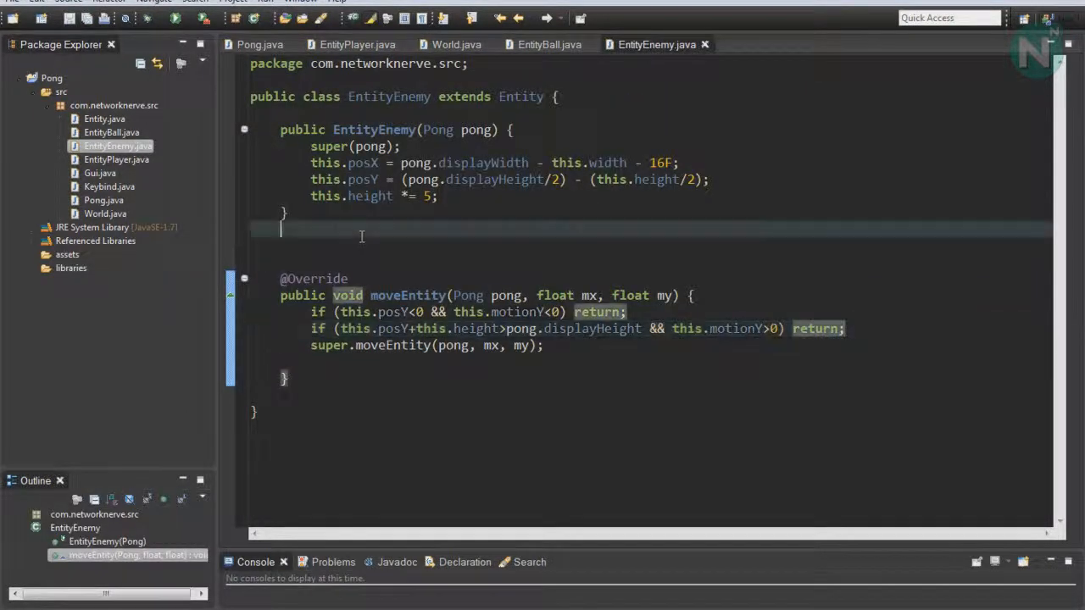
pyautogui.press('ctrl+space')
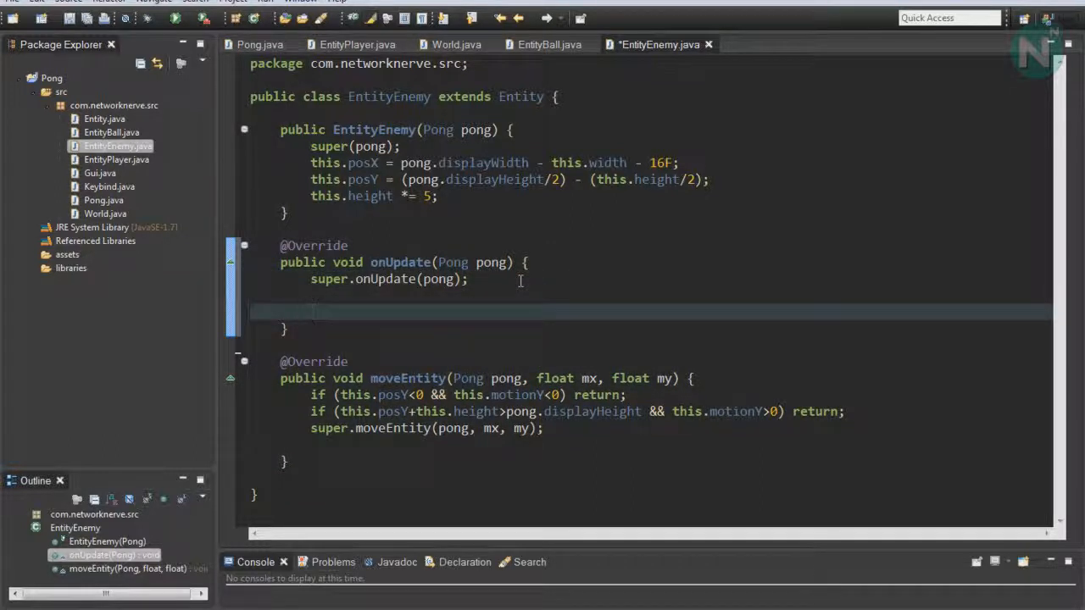
# Step: In onUpdate, set a float mistake from pong.getRandRange with 5.1F bounds
pyautogui.write('float m')
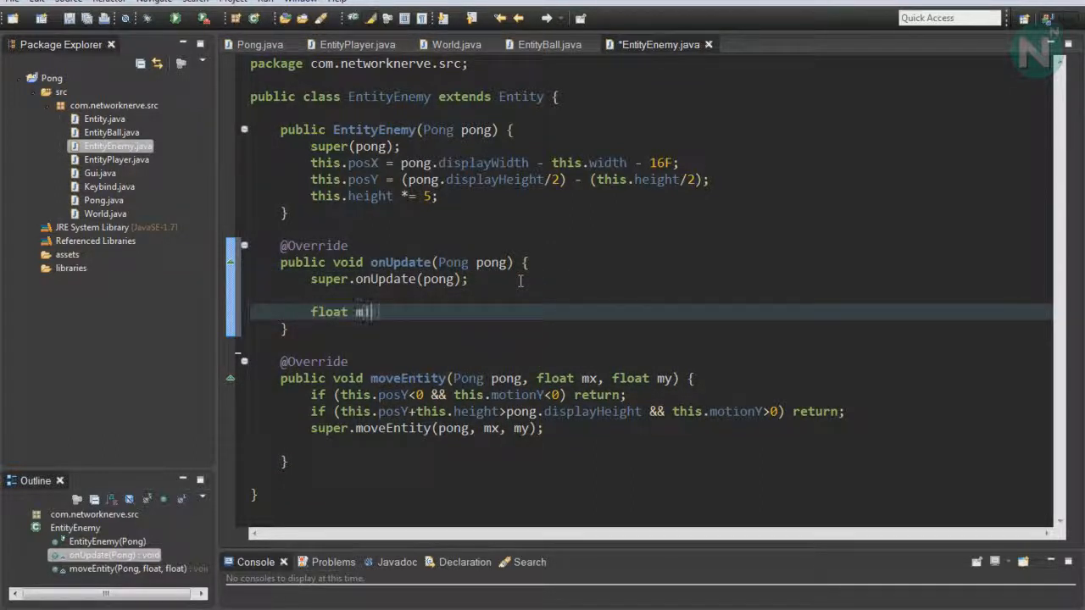
pyautogui.write('istake =')
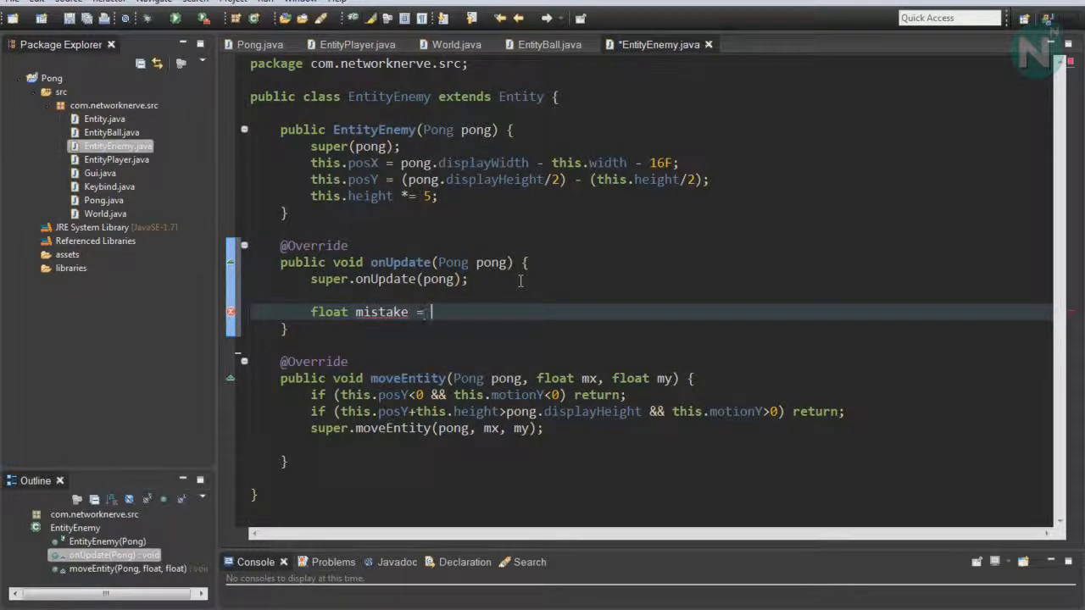
pyautogui.write('pong.ge')
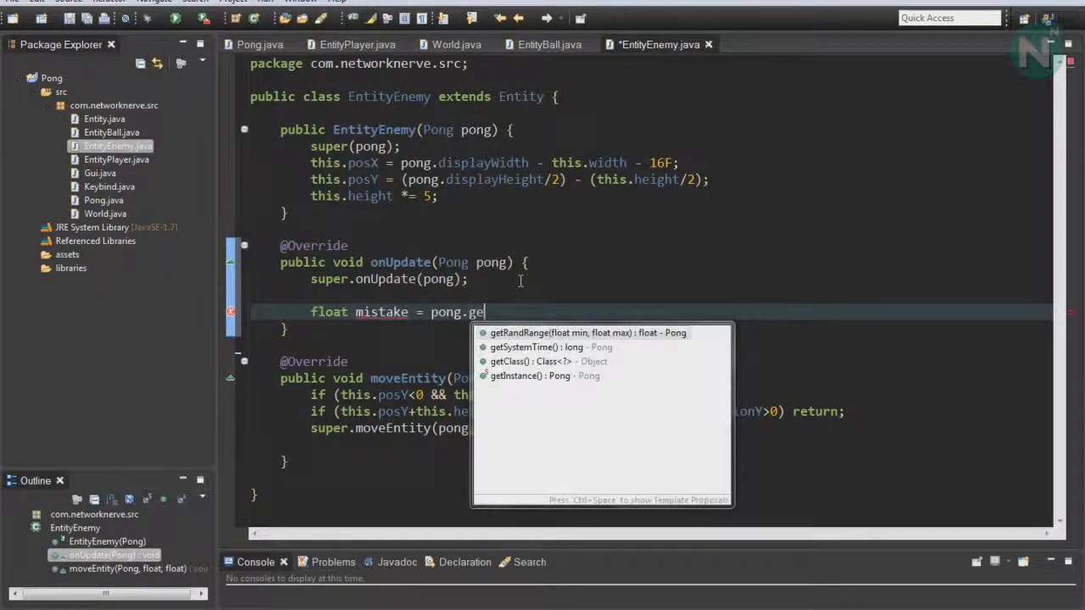
pyautogui.click(586, 333)
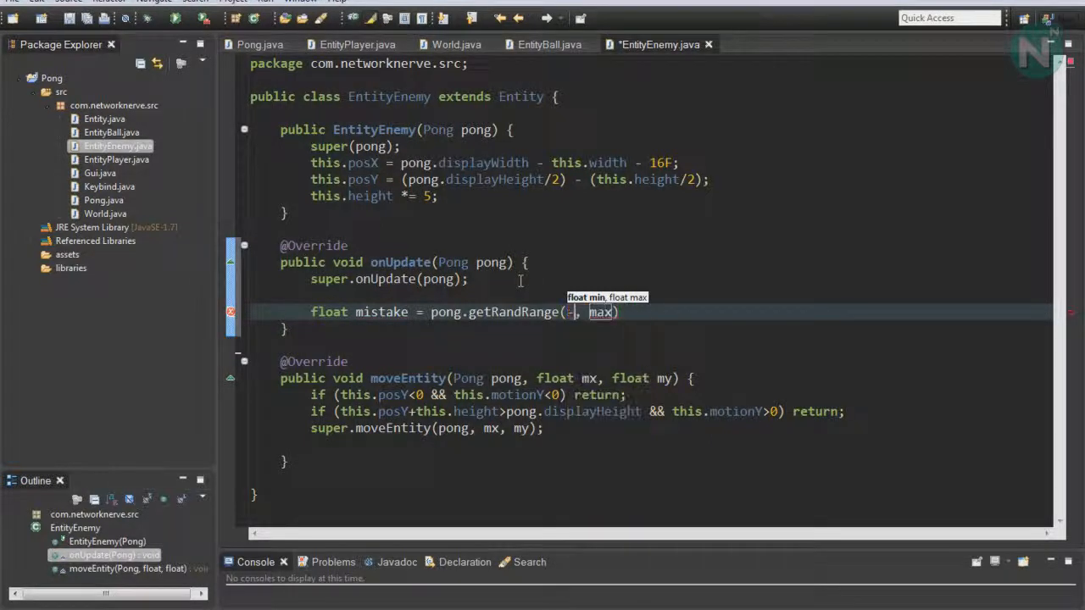
pyautogui.write('5.1')
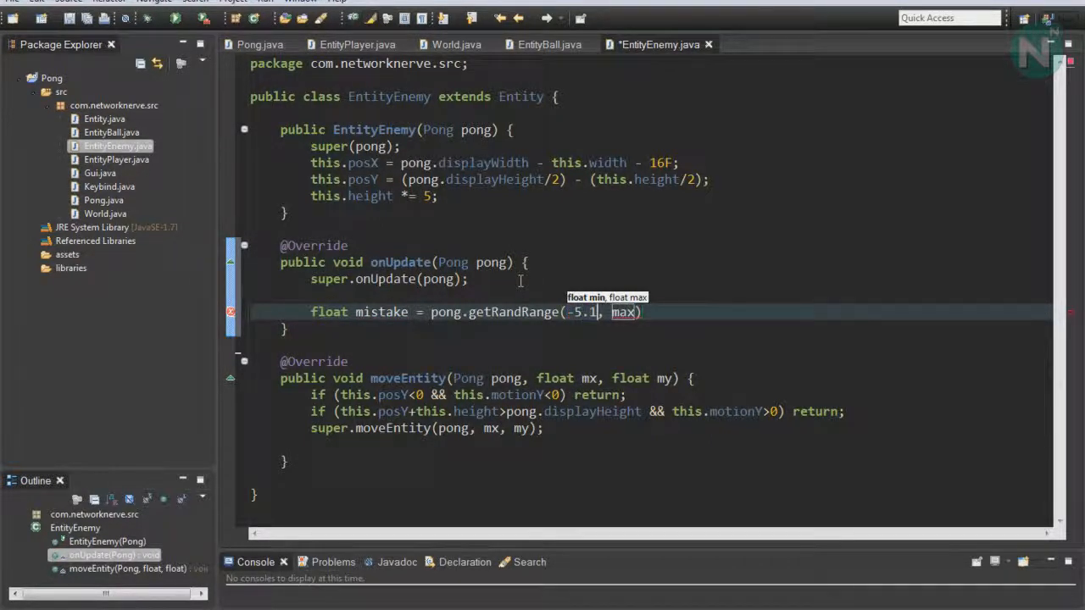
pyautogui.write('F')
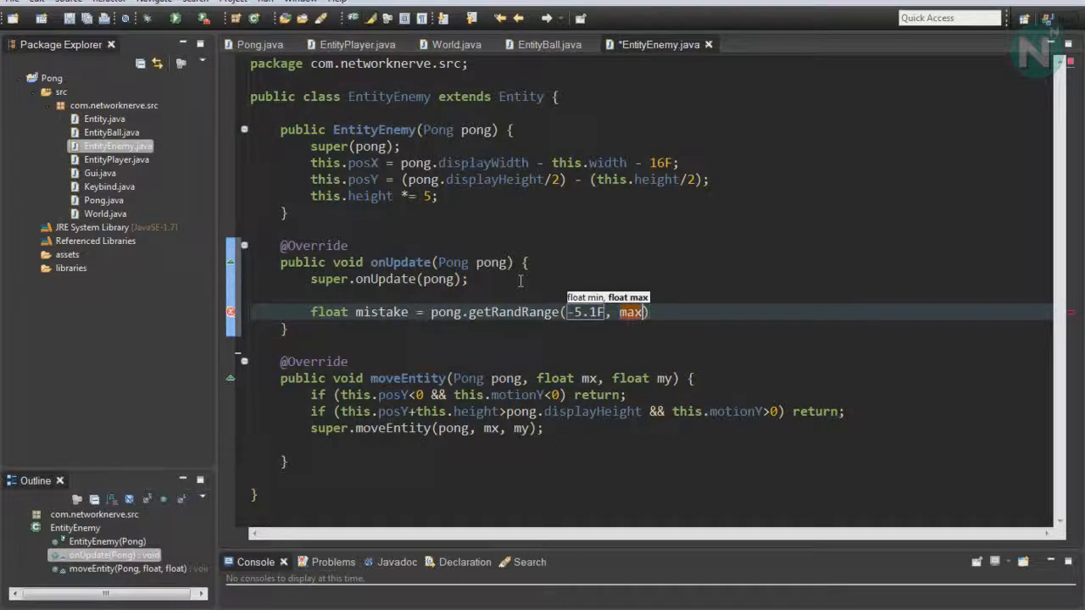
pyautogui.write('5.1F')
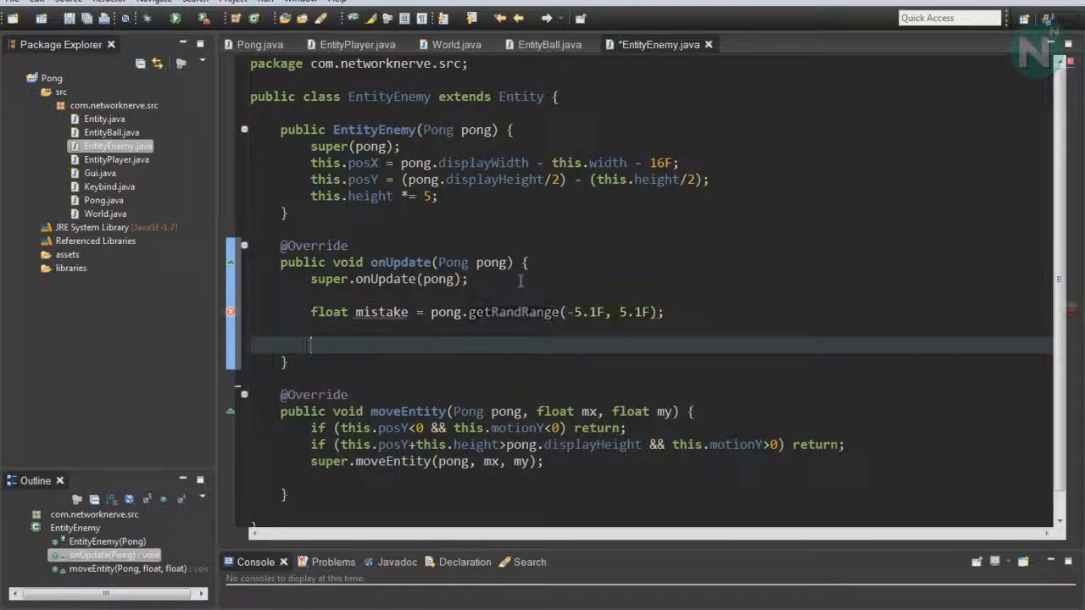
# Step: Set motionY by a ternary on the ball's posY: -(speed+mistake) or speed+mistake
pyautogui.write('this.mo')
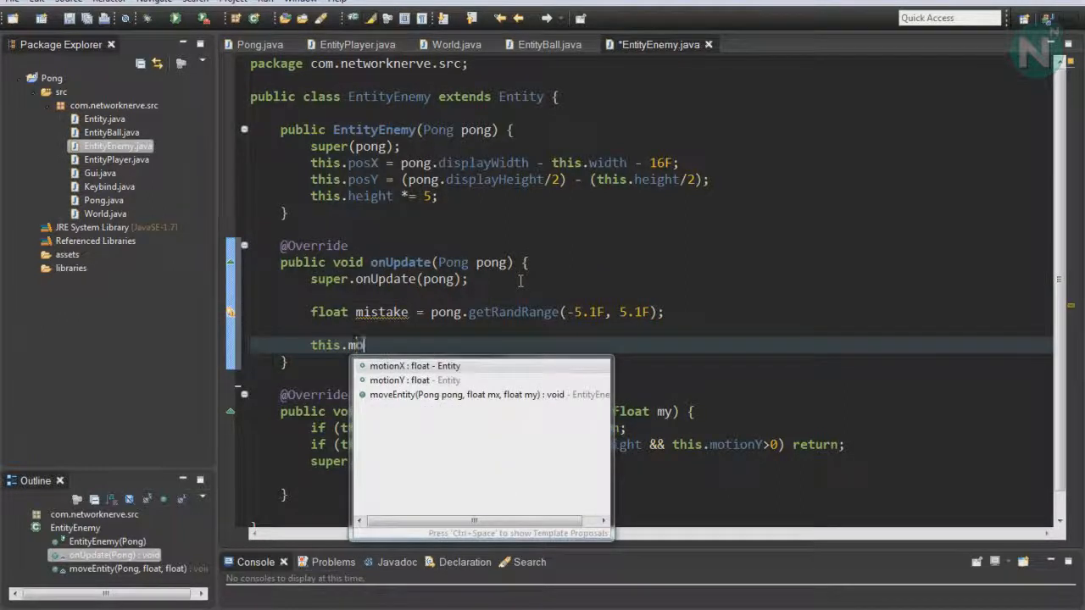
pyautogui.write('tionY = ((')
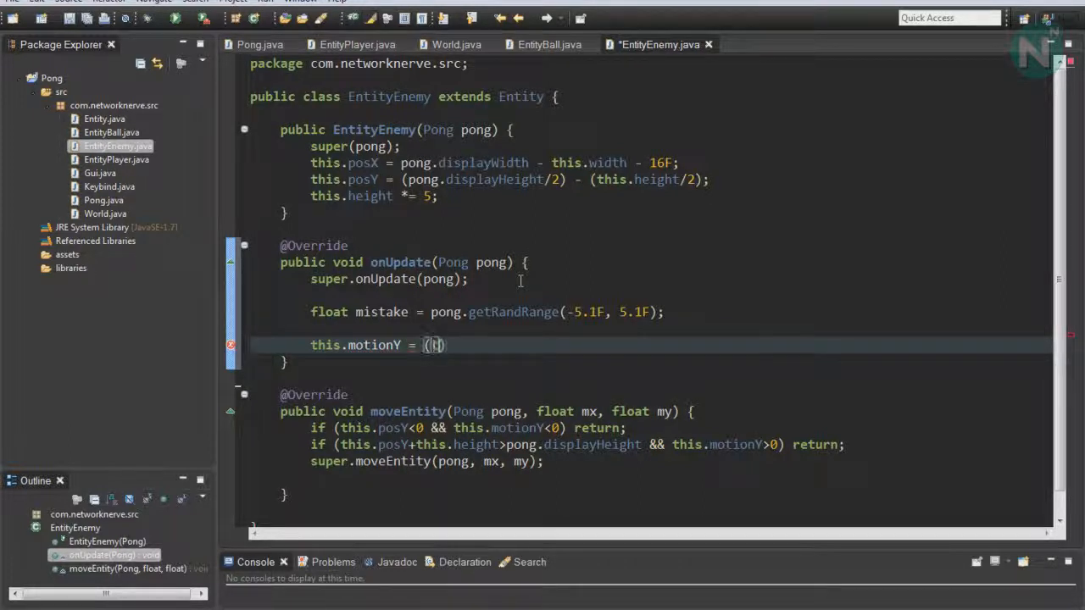
pyautogui.write('this.posY-')
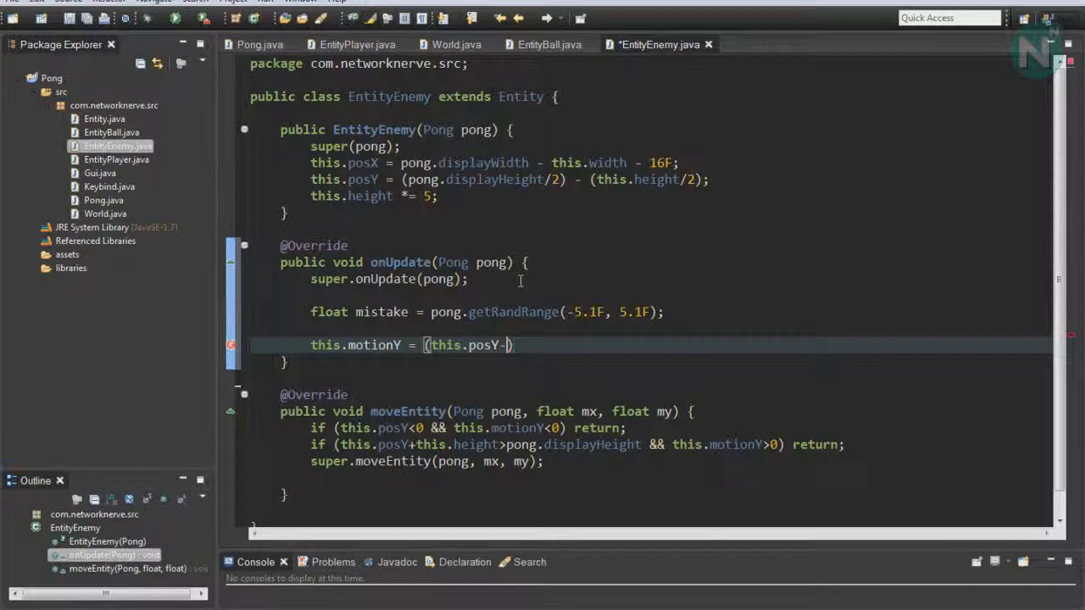
pyautogui.write('pong.theBall')
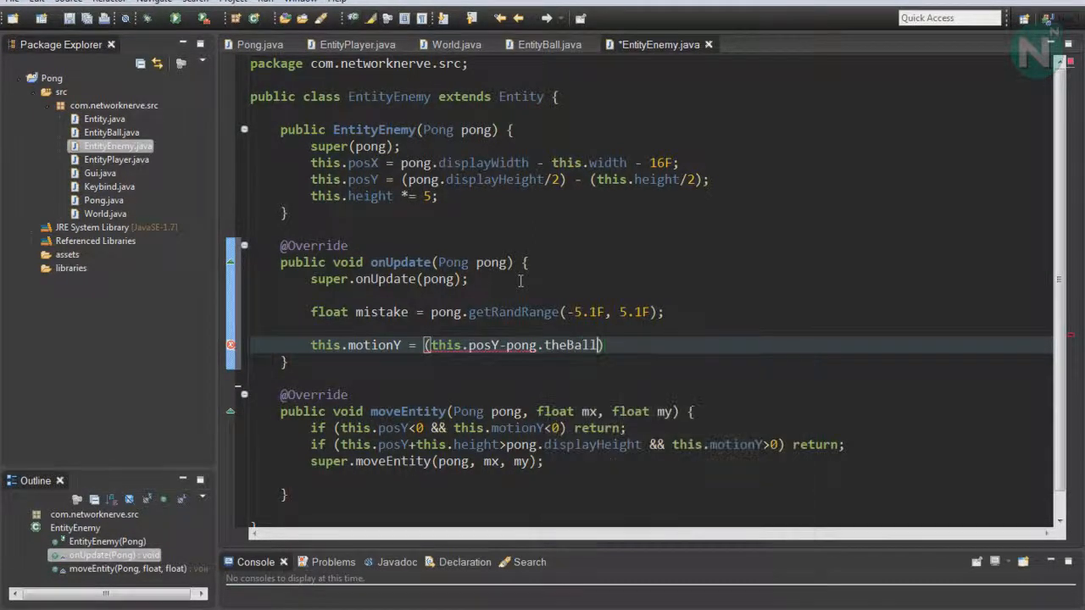
pyautogui.write('.')
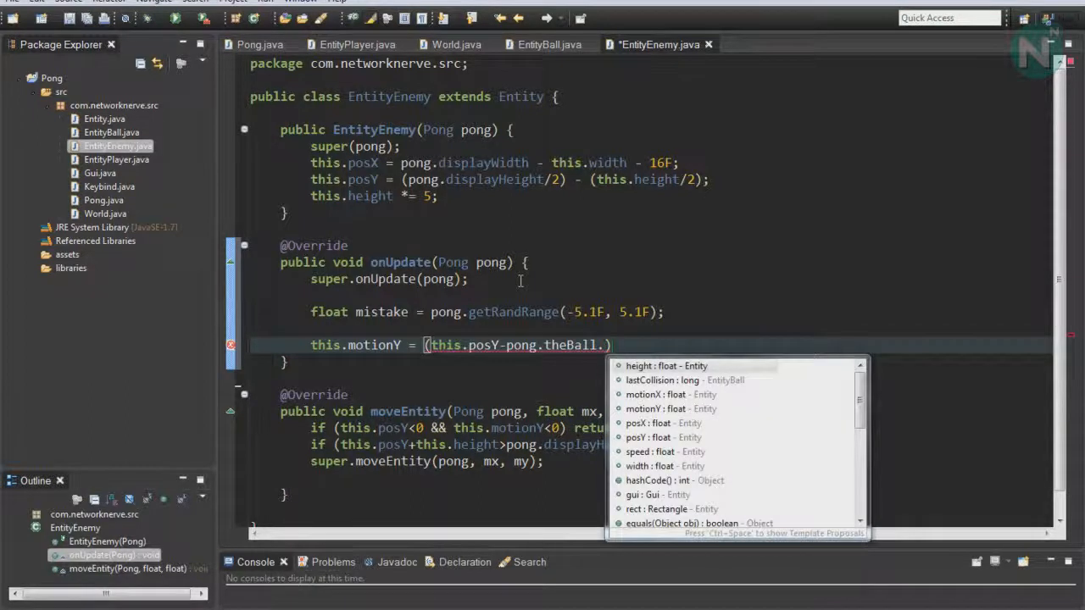
pyautogui.click(657, 437)
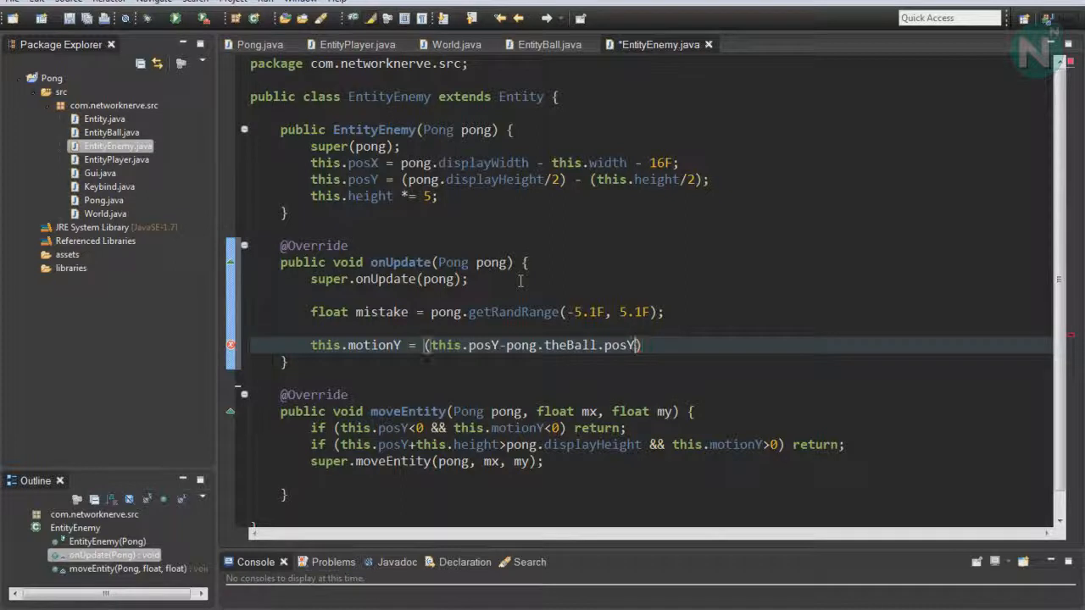
pyautogui.write('> 0')
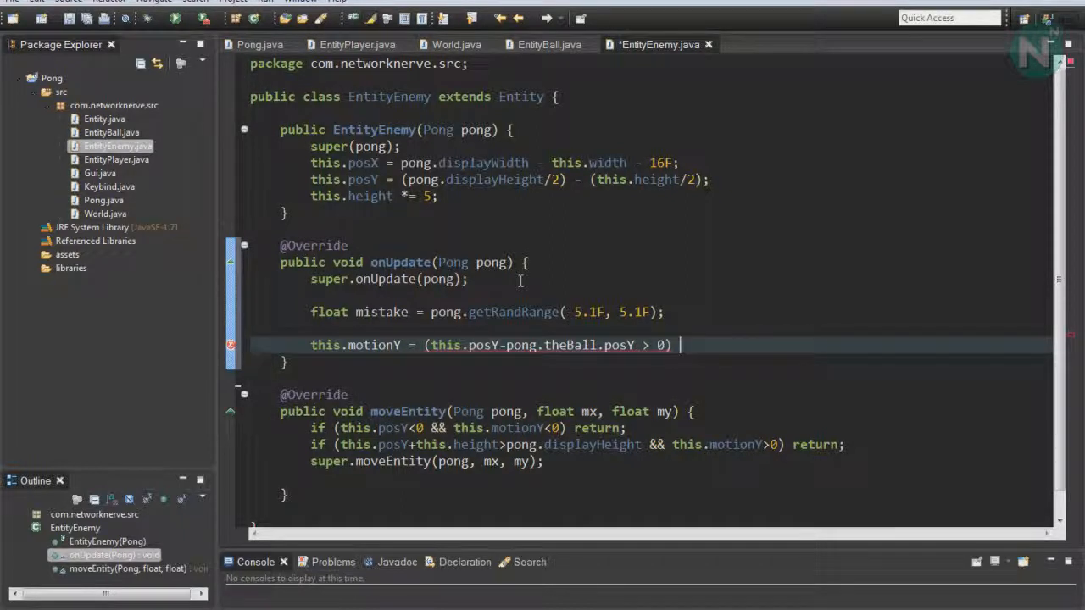
pyautogui.write('-(this)')
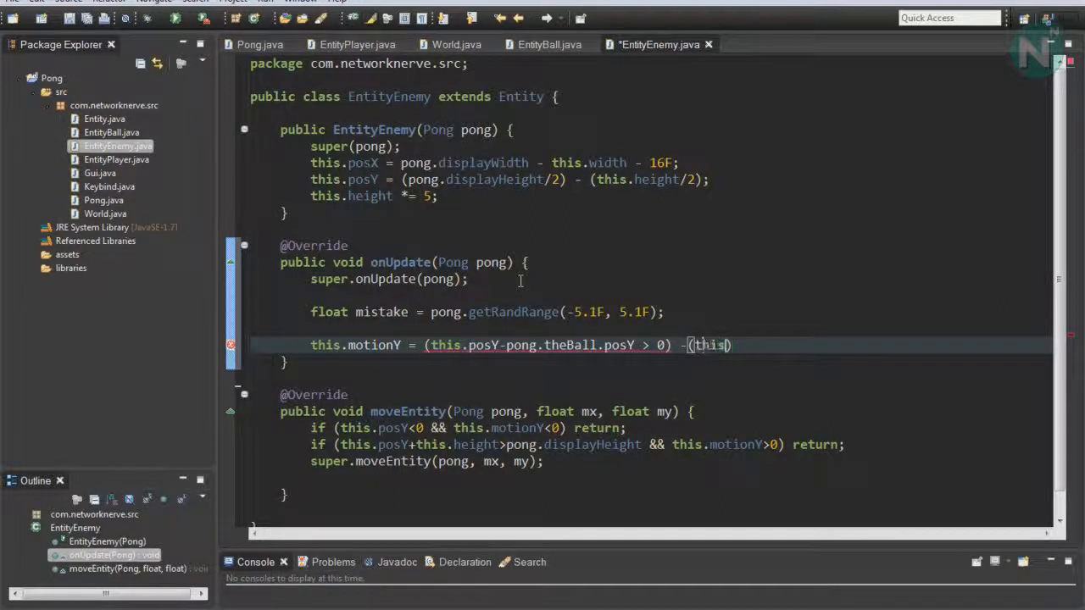
pyautogui.write('.speed')
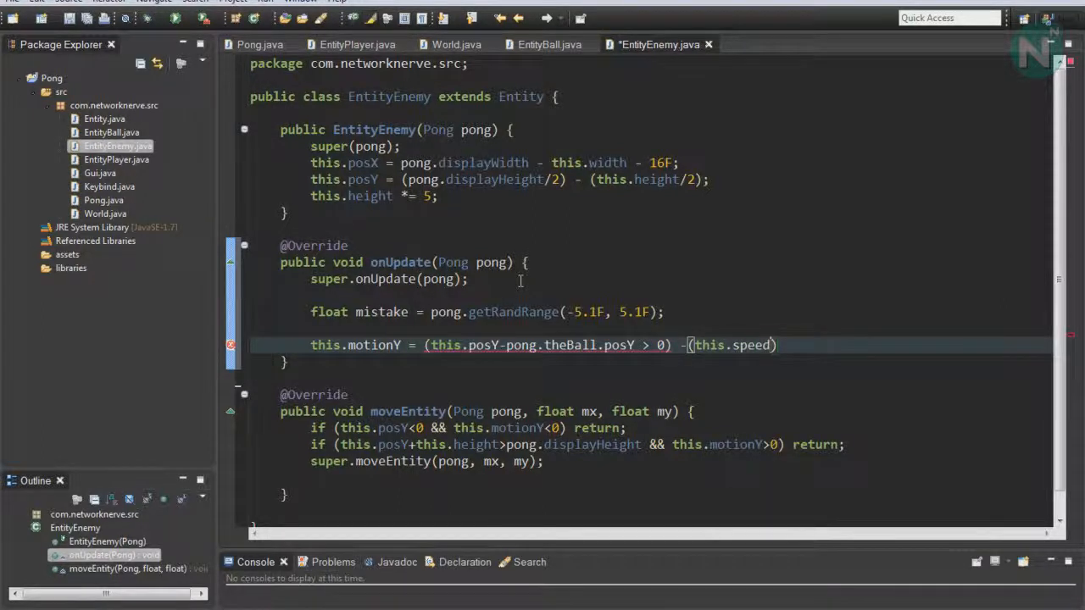
pyautogui.write('+mistake')
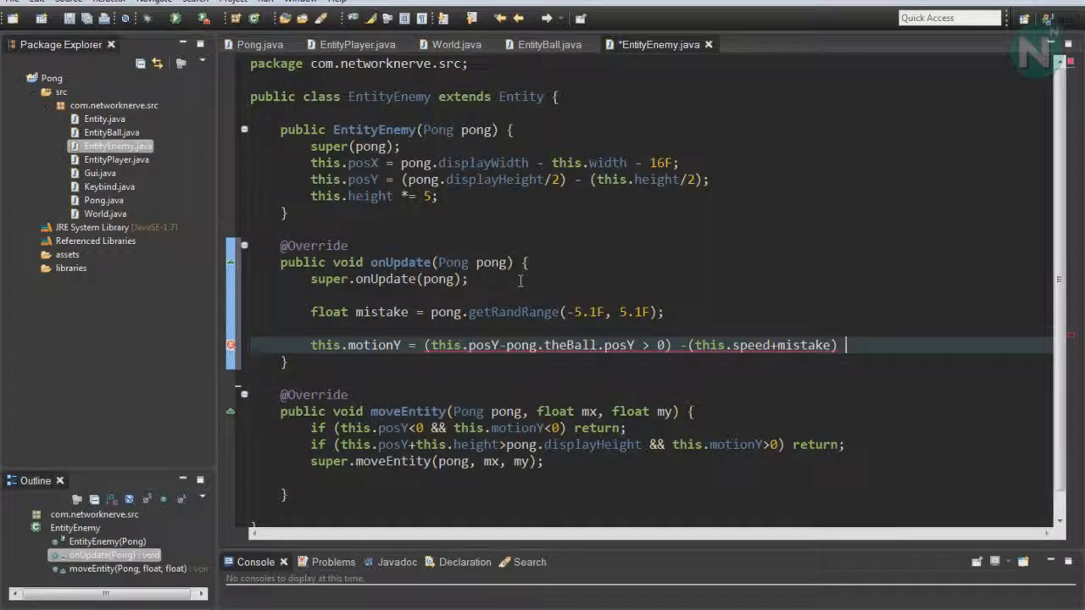
pyautogui.moveTo(742, 298)
pyautogui.write('? ')
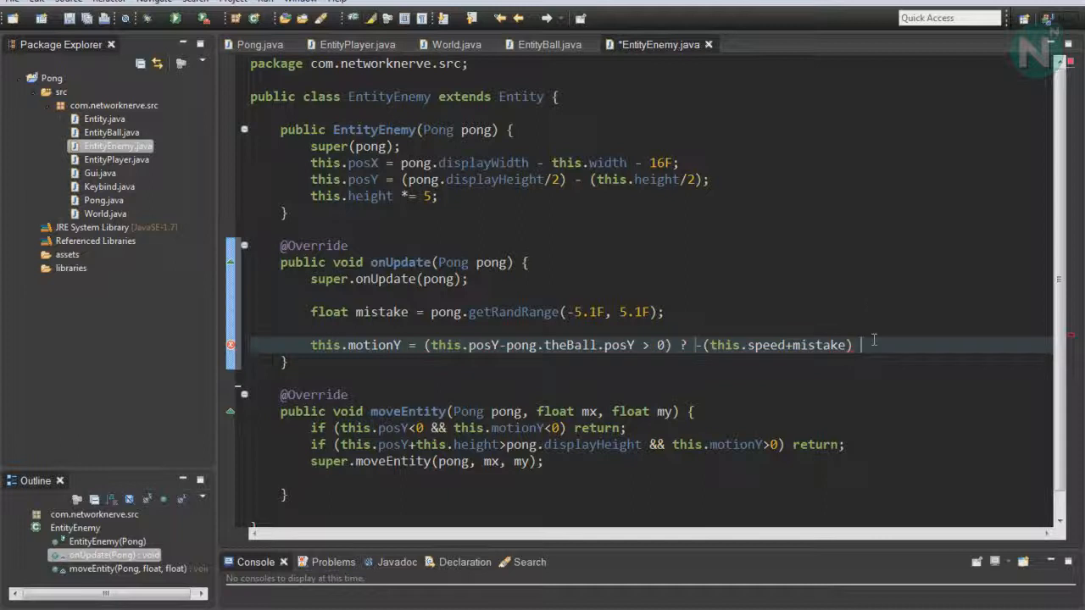
pyautogui.write(':')
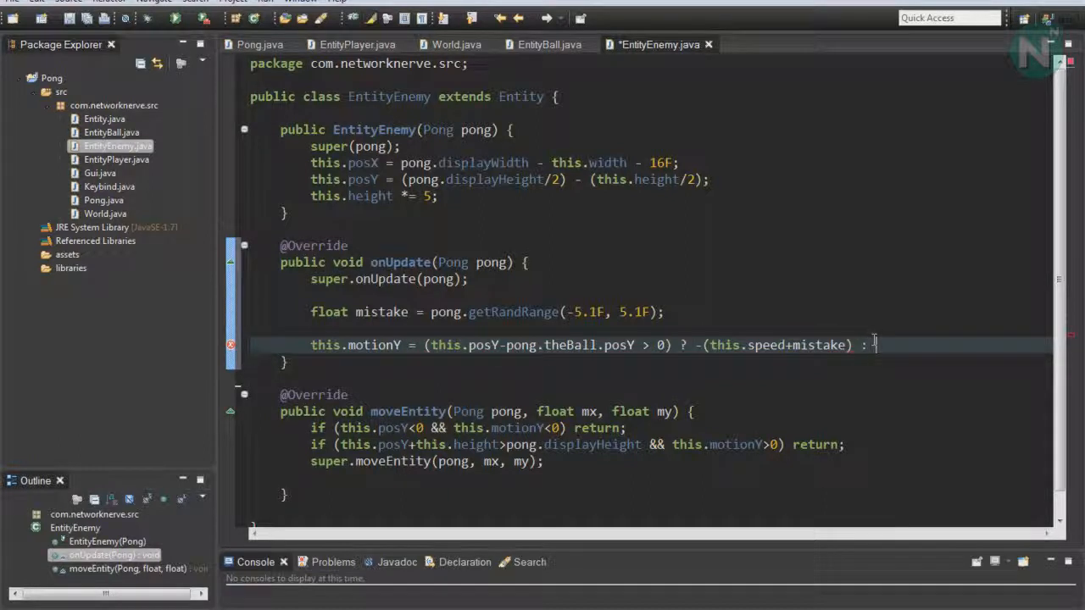
pyautogui.write('this.sp')
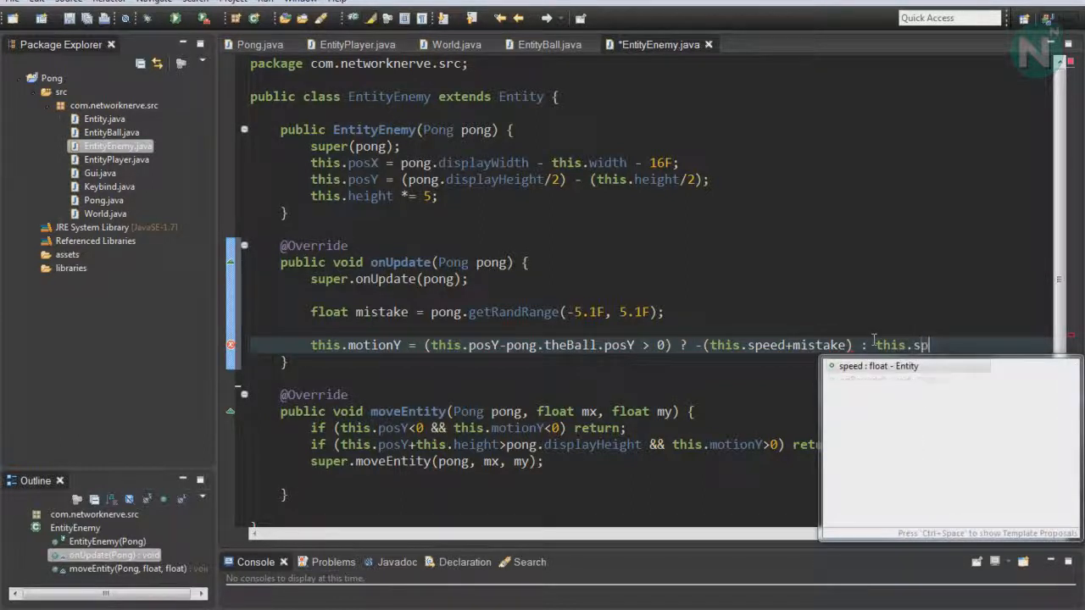
pyautogui.write('eed+mi')
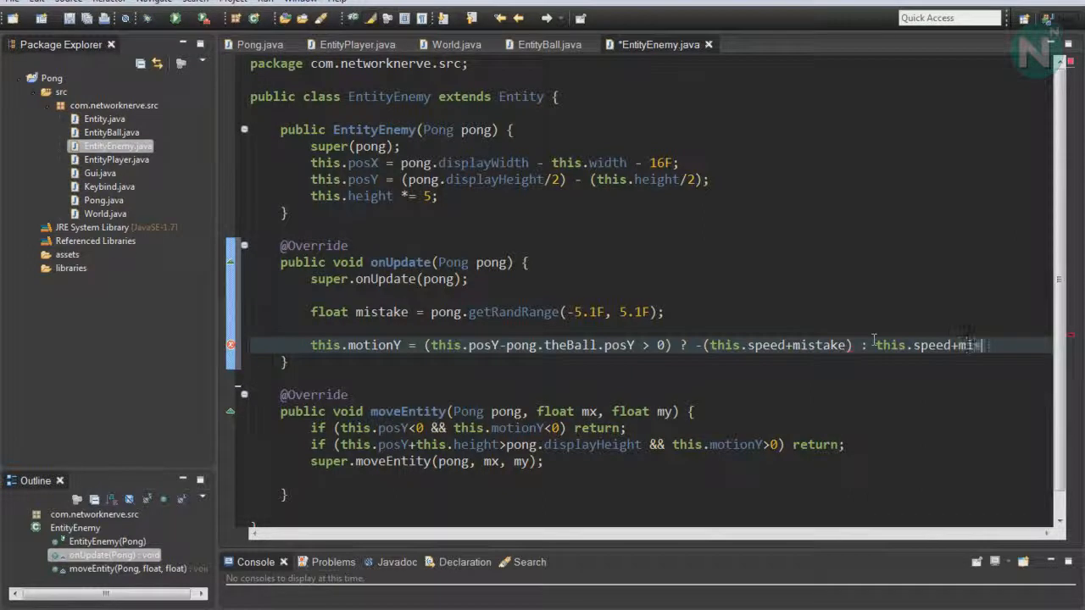
pyautogui.write('stake;')
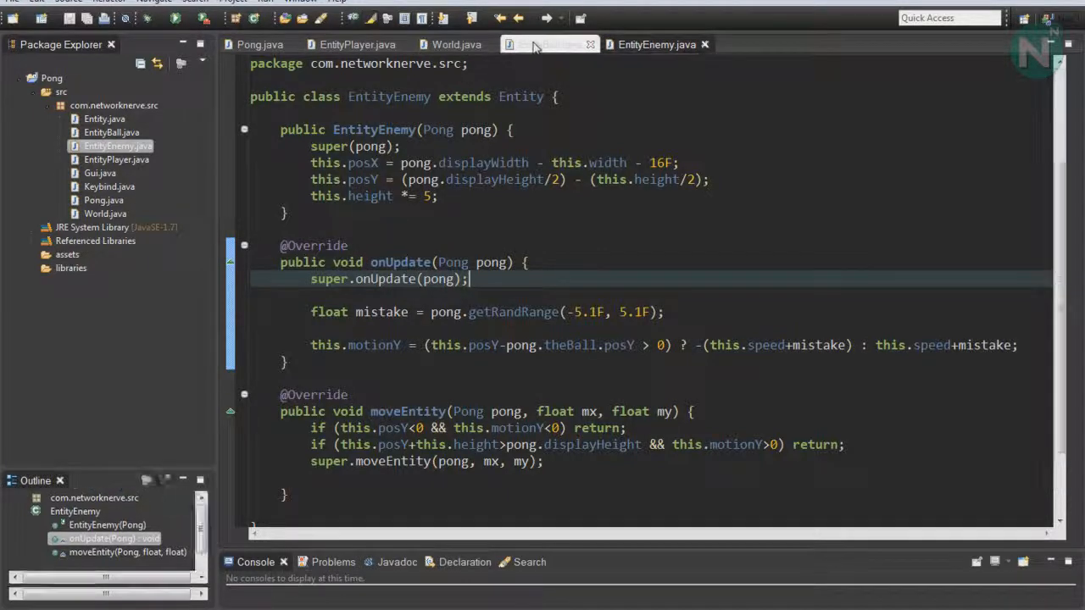
# Step: Add a public EntityEnemy theEnemy field to Pong.java
pyautogui.click(456, 44)
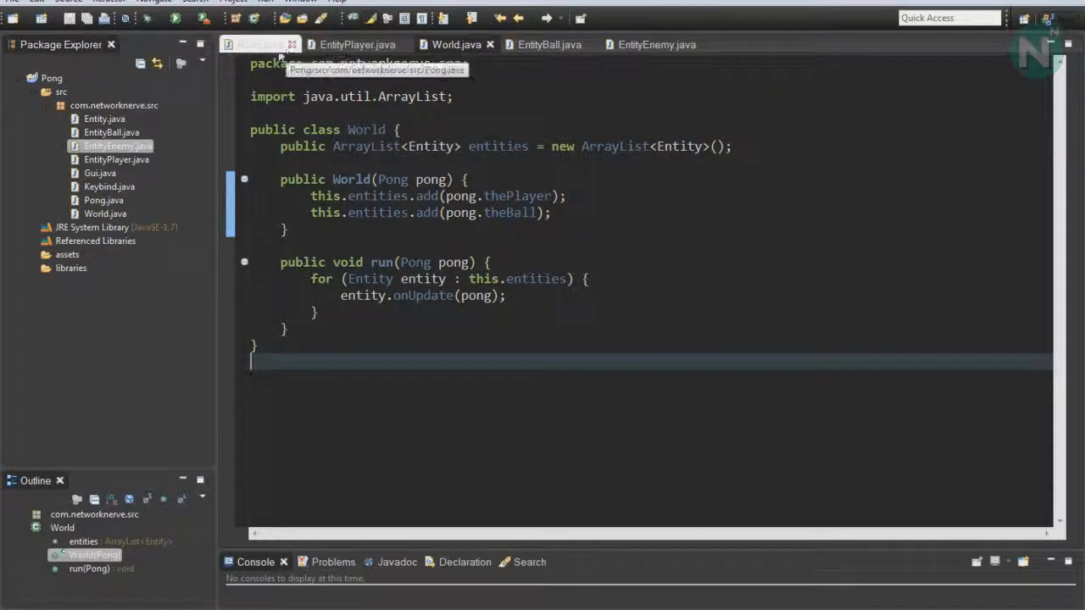
pyautogui.click(258, 44)
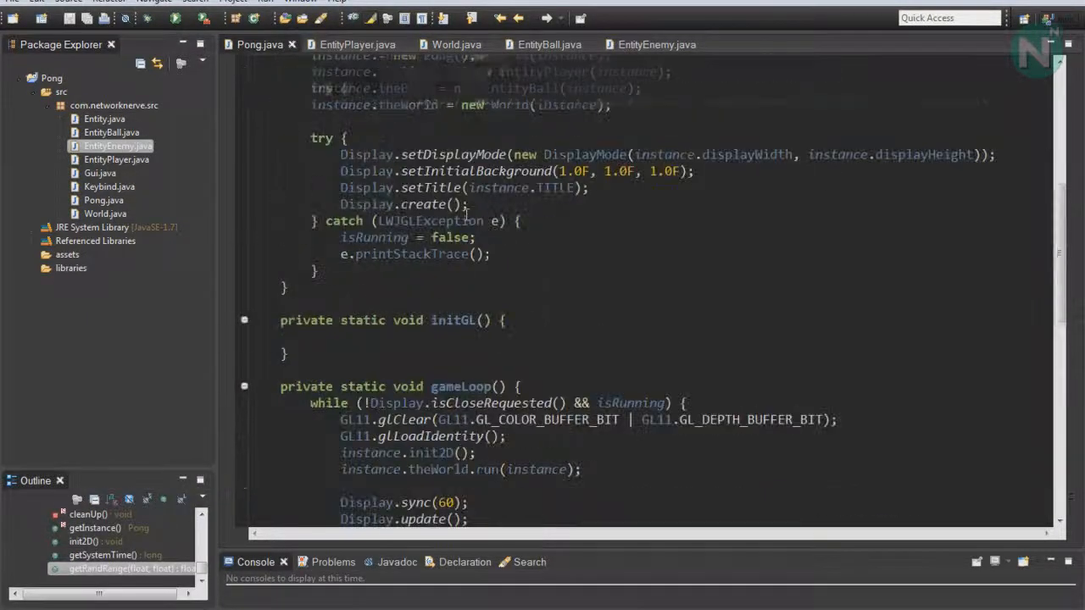
pyautogui.scroll(3)
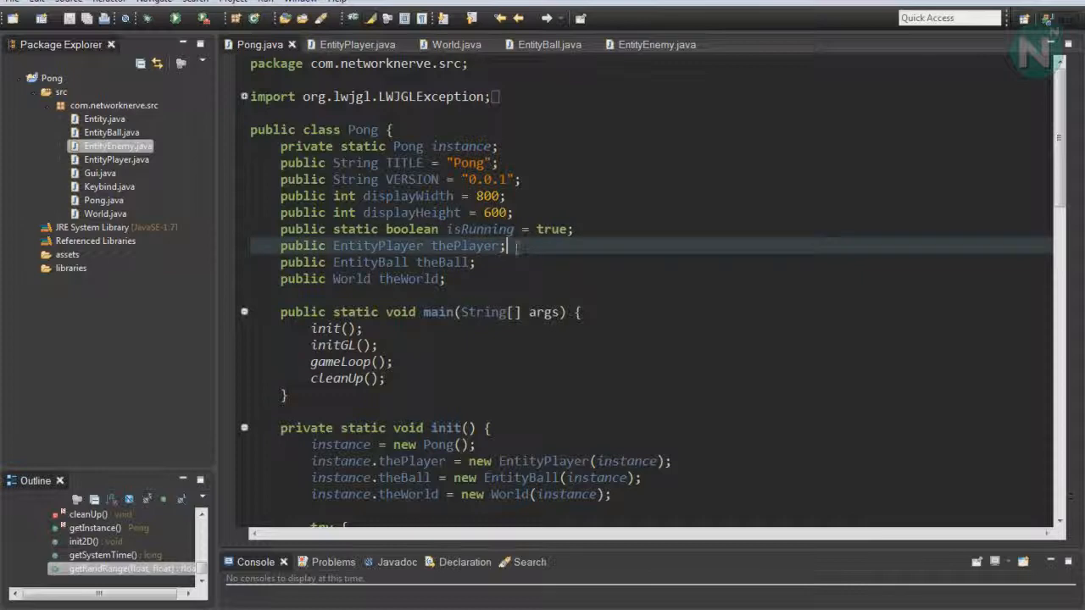
pyautogui.write('public EntityEnemy the')
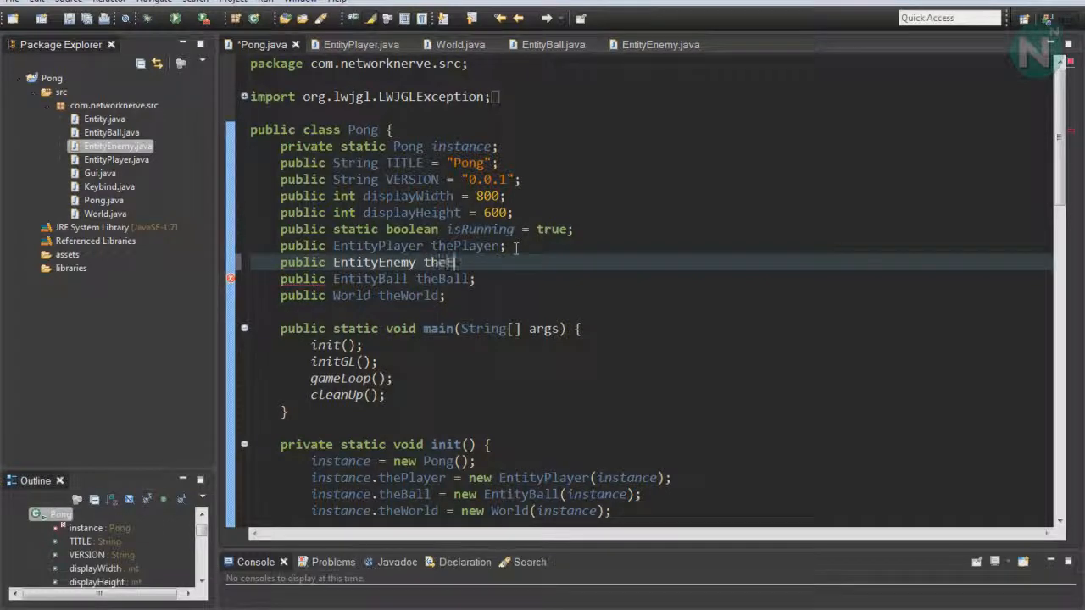
pyautogui.write('Enemy;')
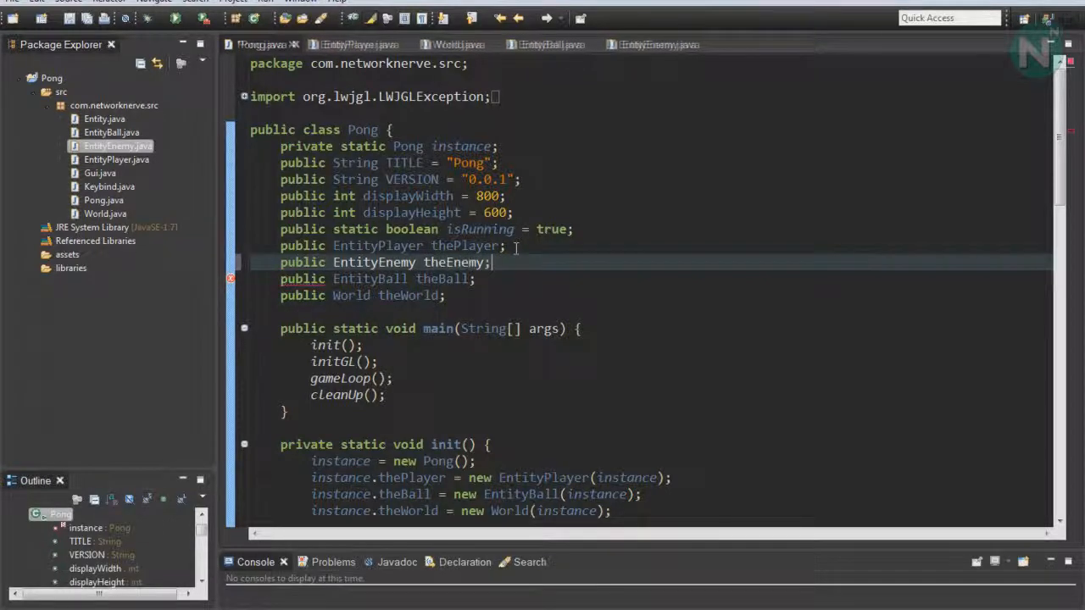
# Step: In init, create instance.theEnemy = new EntityEnemy(instance) before the ball
pyautogui.scroll(-3)
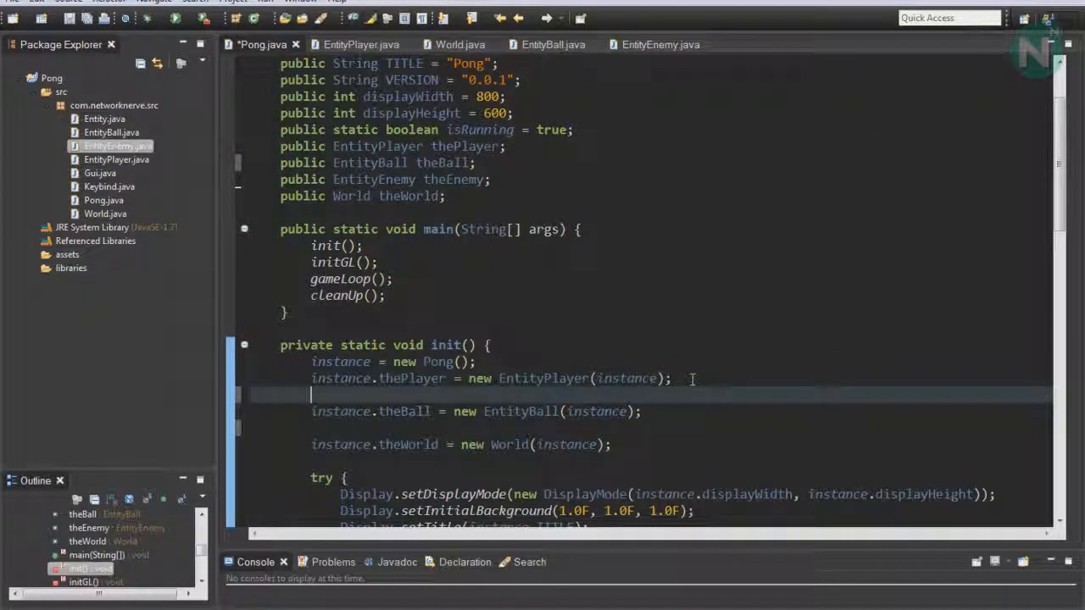
pyautogui.write('instance')
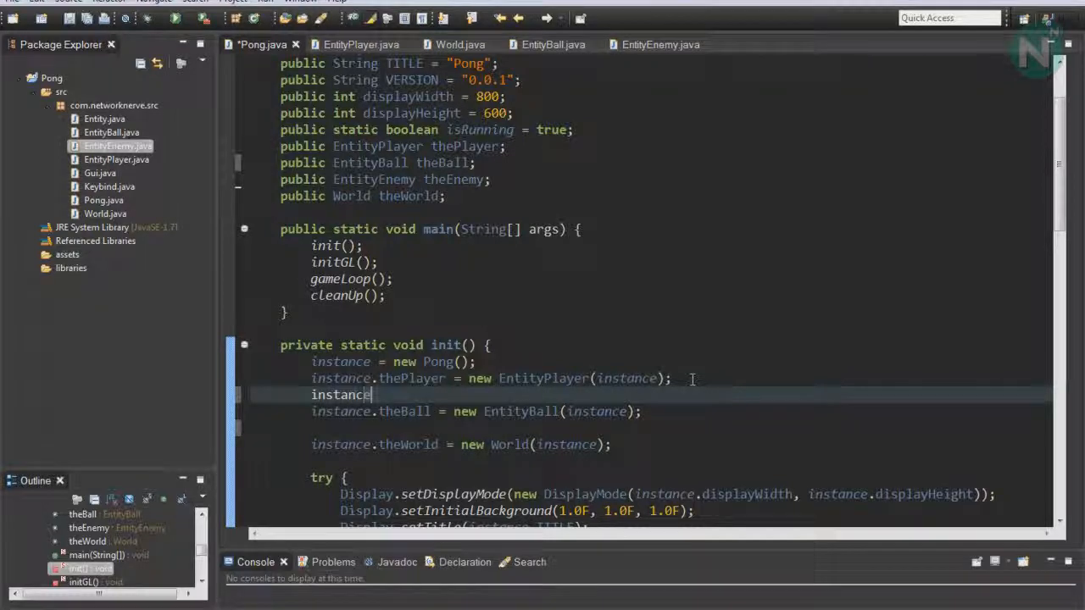
pyautogui.write('.the')
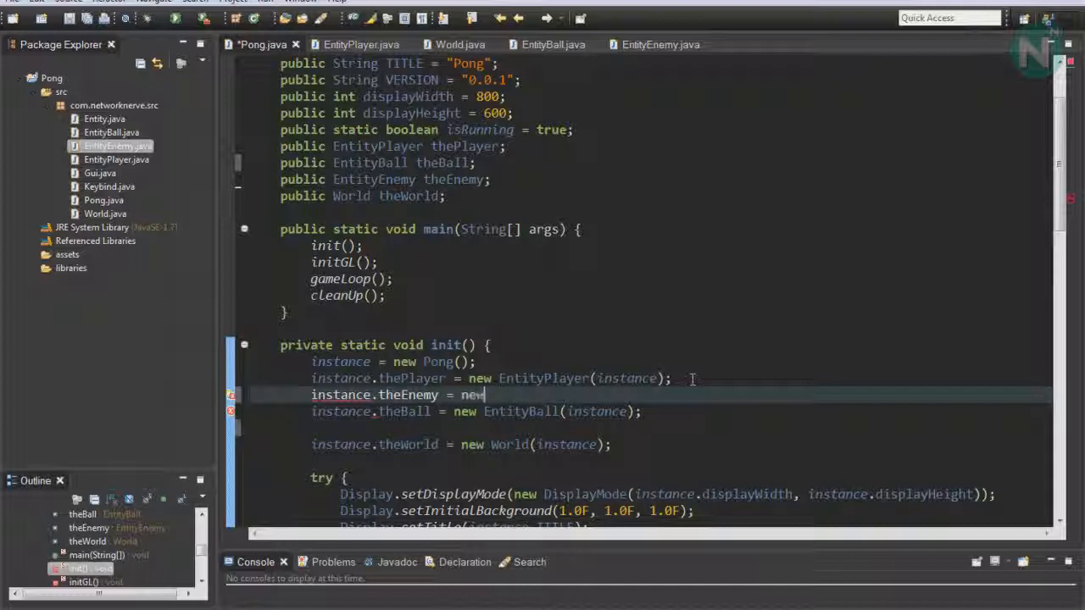
pyautogui.write('EntityEnemy(instance);')
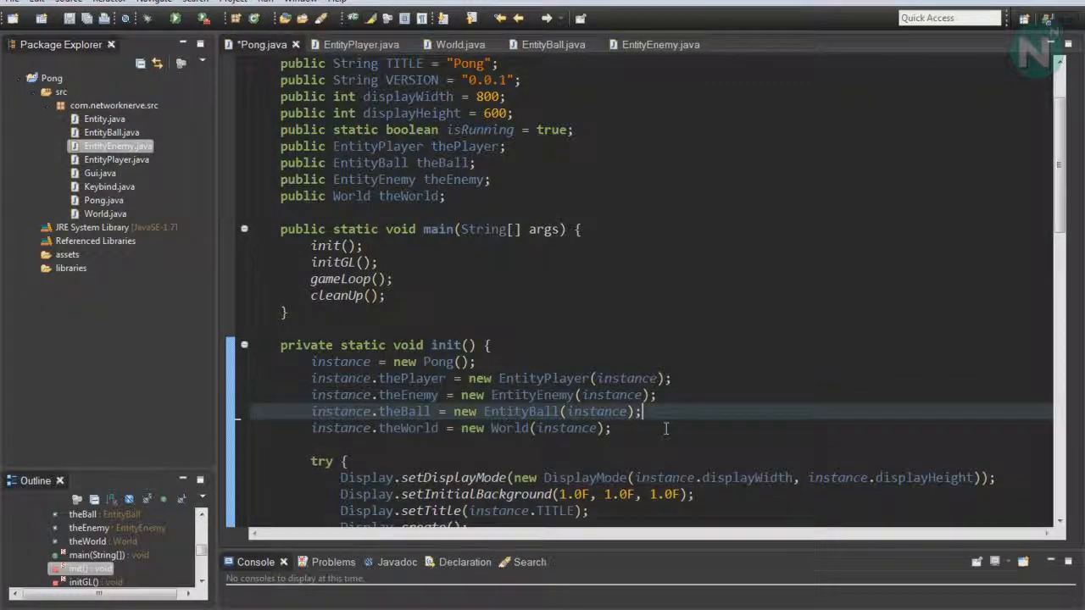
pyautogui.moveTo(457, 44)
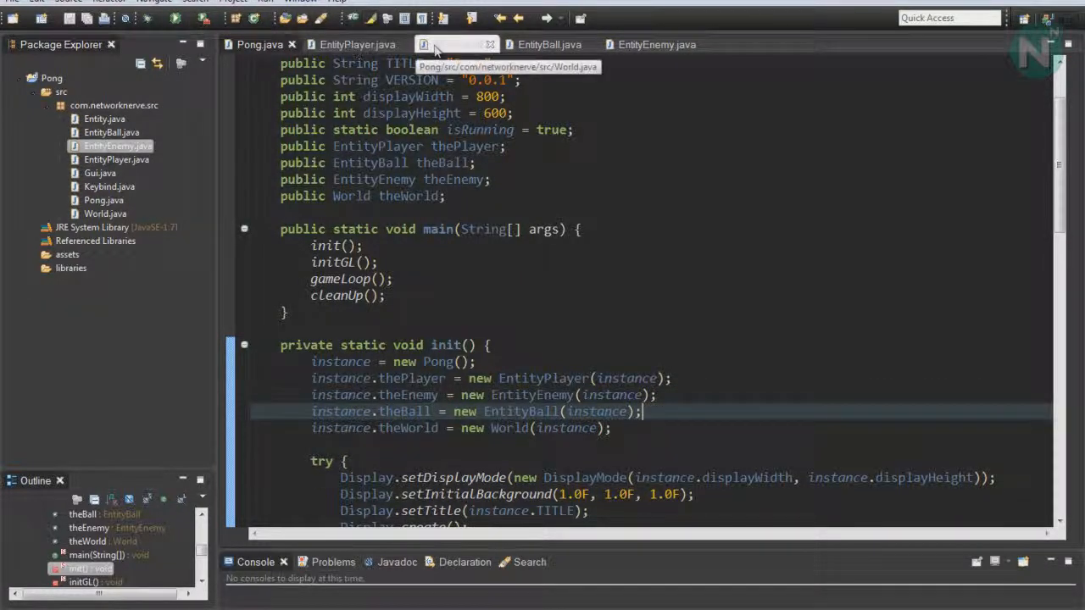
# Step: Add this.entities.add(pong.theEnemy) to World's constructor between the player and ball
pyautogui.click(455, 44)
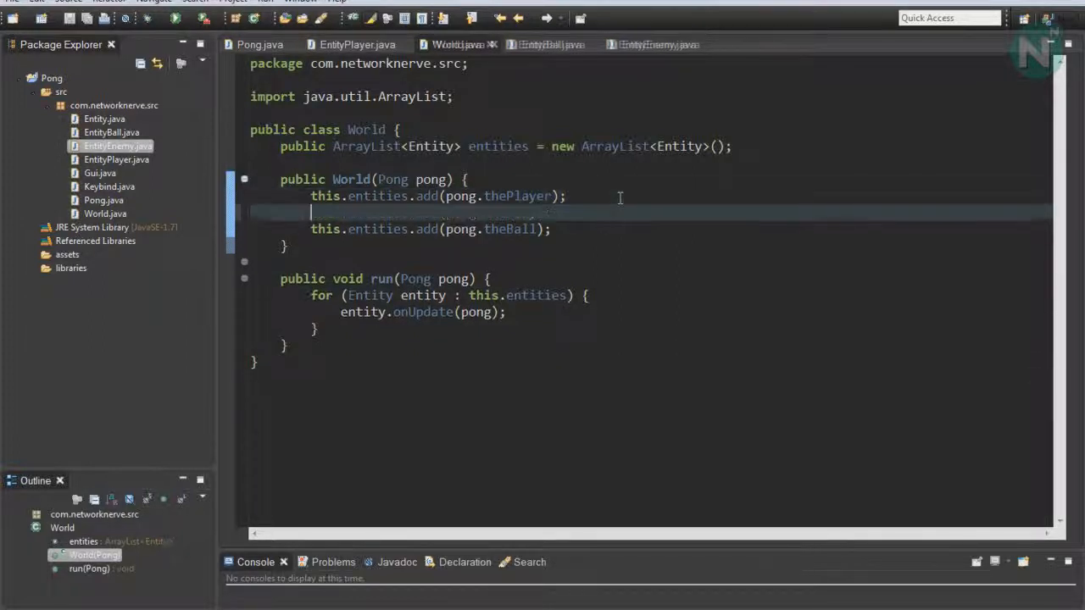
pyautogui.write('this.entities.add(pong.')
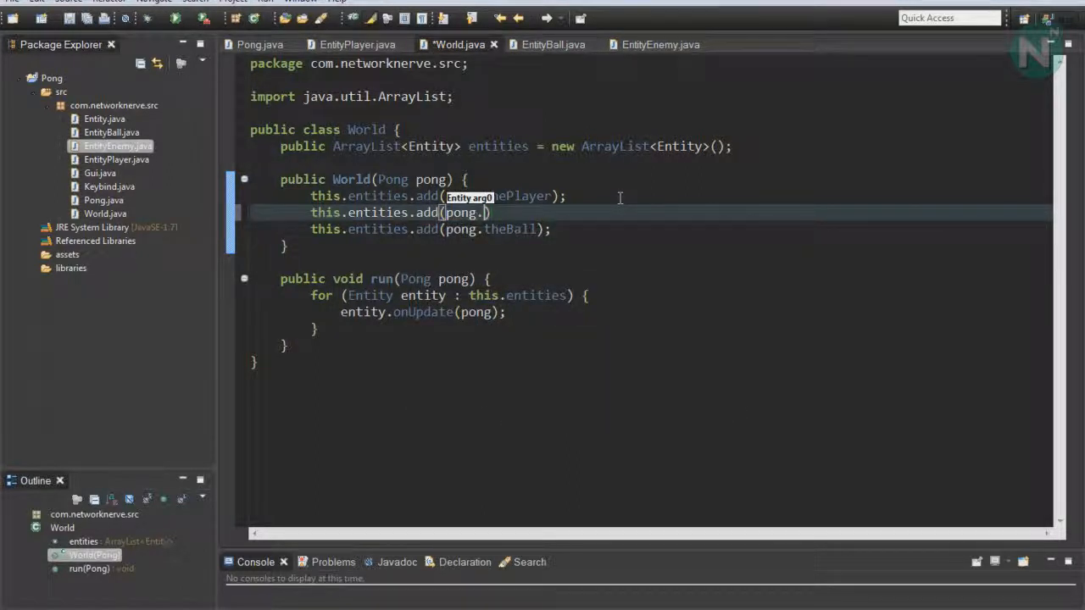
pyautogui.write('theEnemy)')
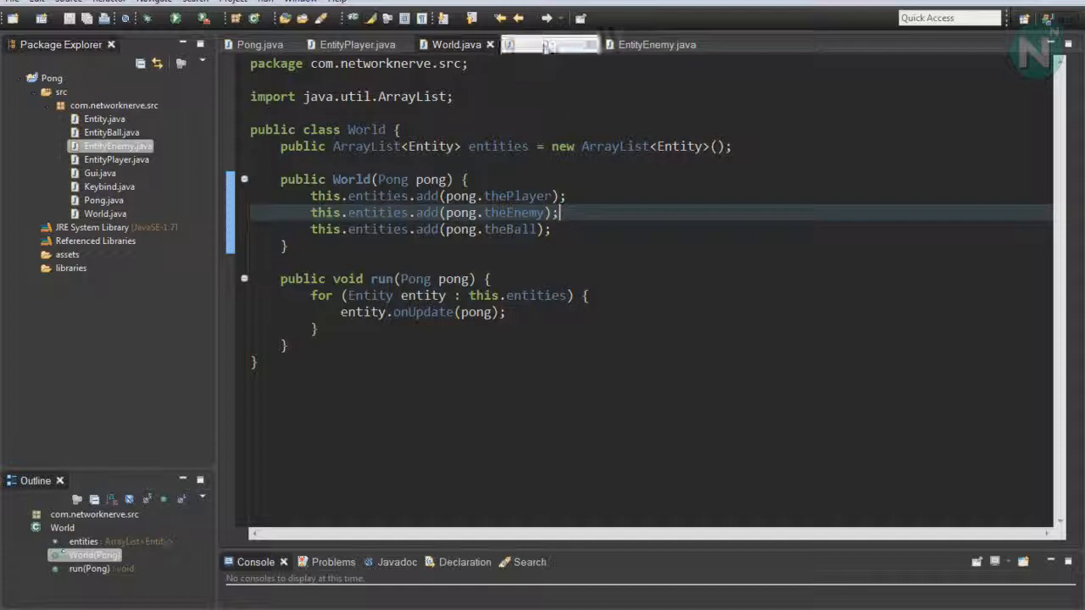
pyautogui.click(549, 44)
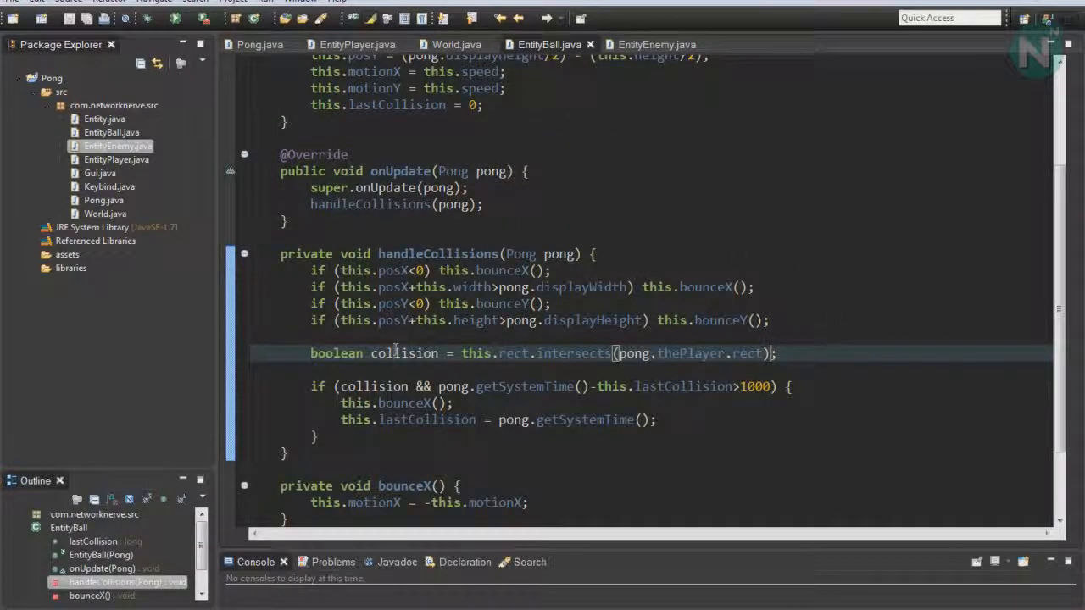
# Step: Extend the ball's collision check with || this.rect.intersects(pong.theEnemy.rect), then run Pong
pyautogui.doubleClick(404, 354)
pyautogui.write(' || ')
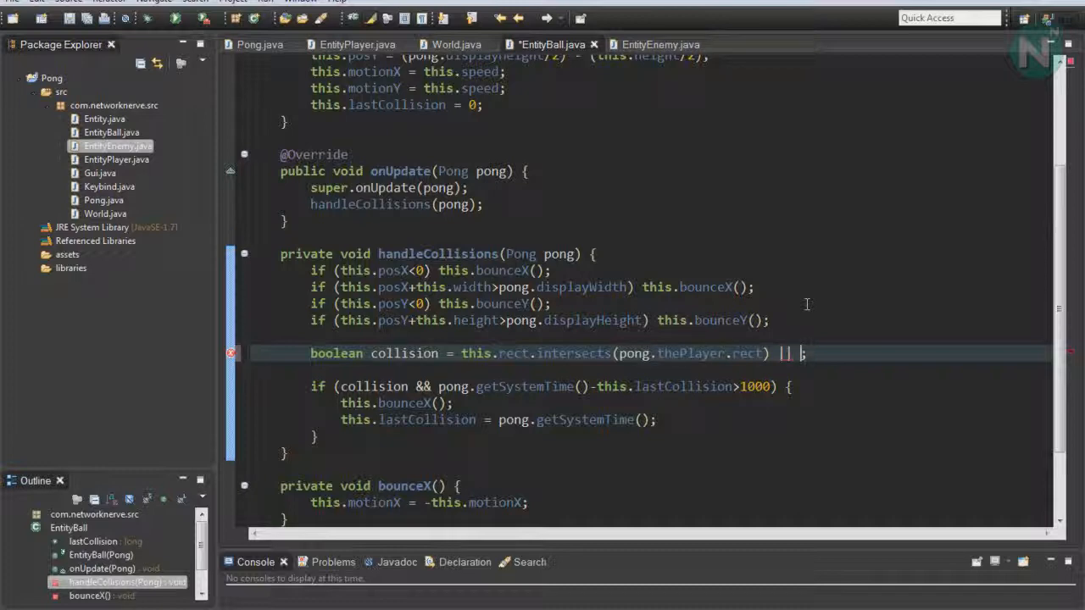
pyautogui.write('this.rect')
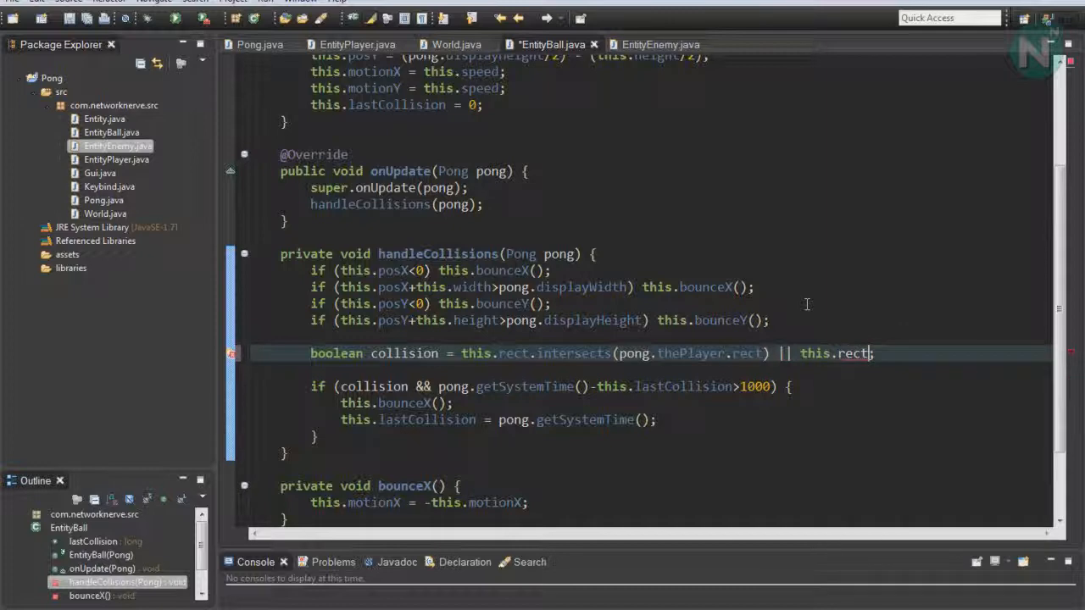
pyautogui.write('.intersects(r')
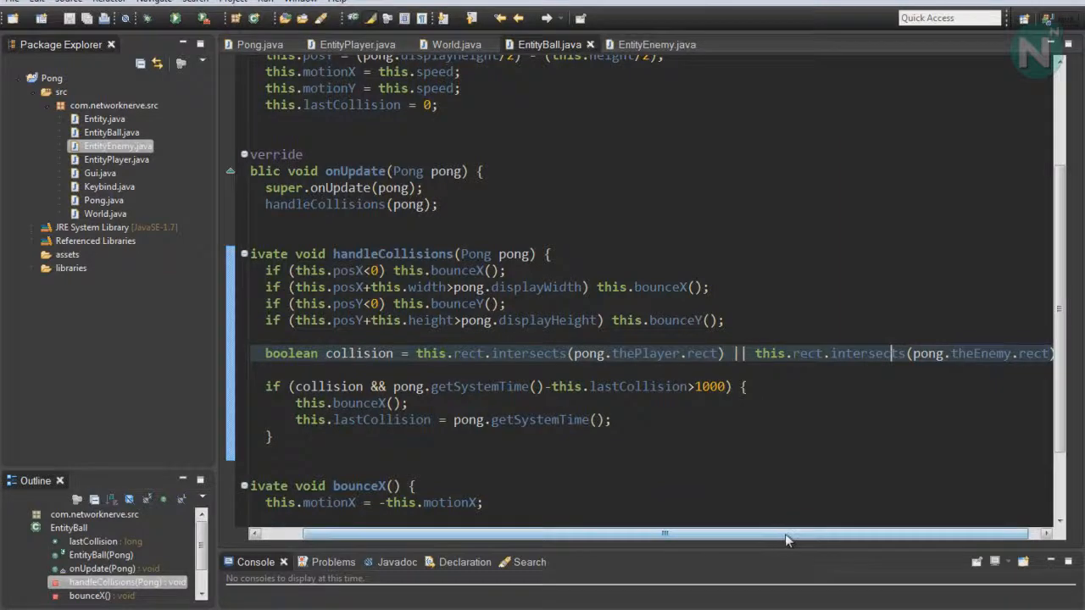
pyautogui.hscroll(-3)
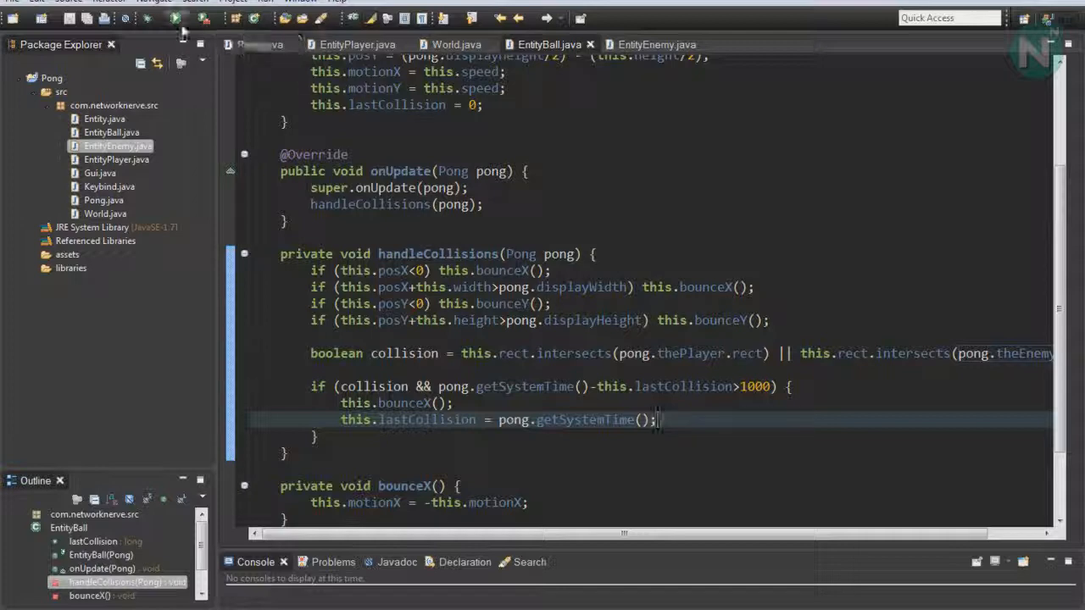
pyautogui.click(176, 18)
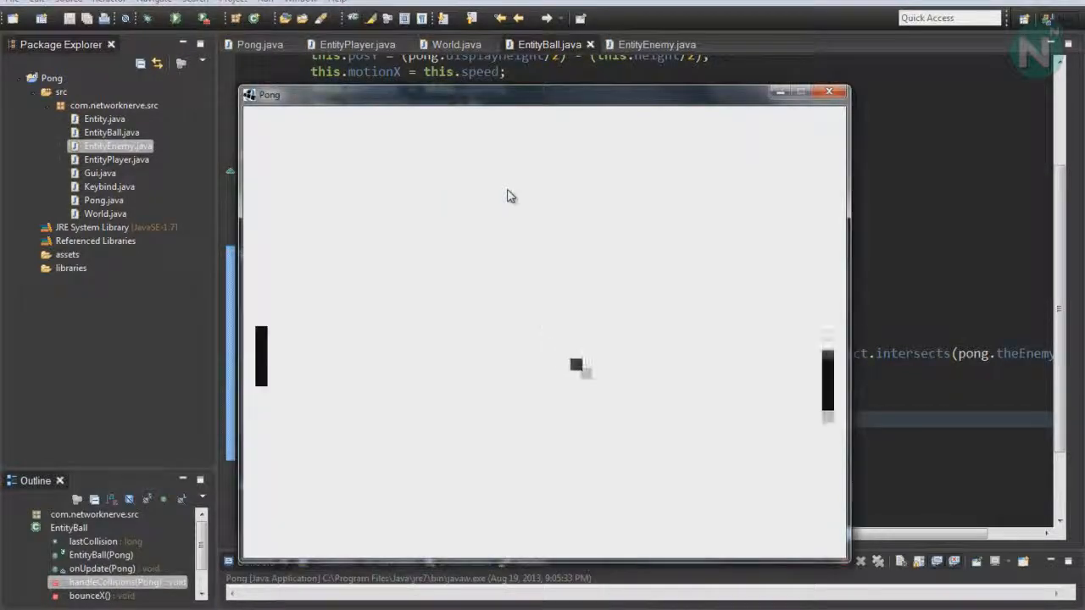